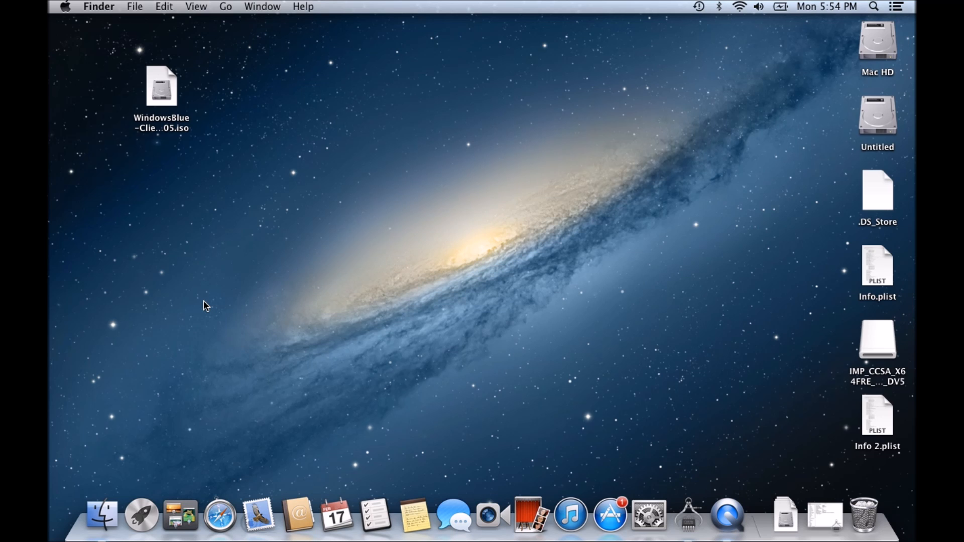
mouse_move(232, 139)
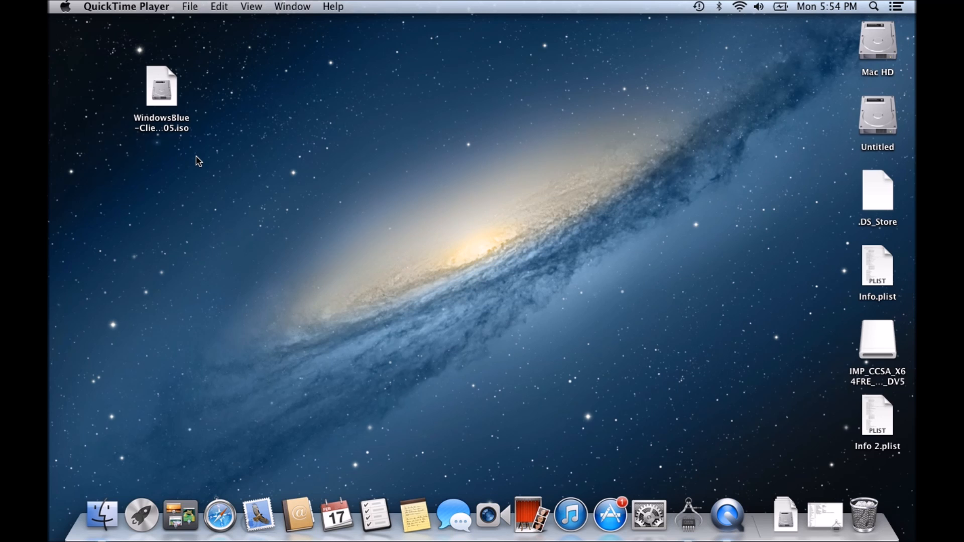
mouse_move(171, 104)
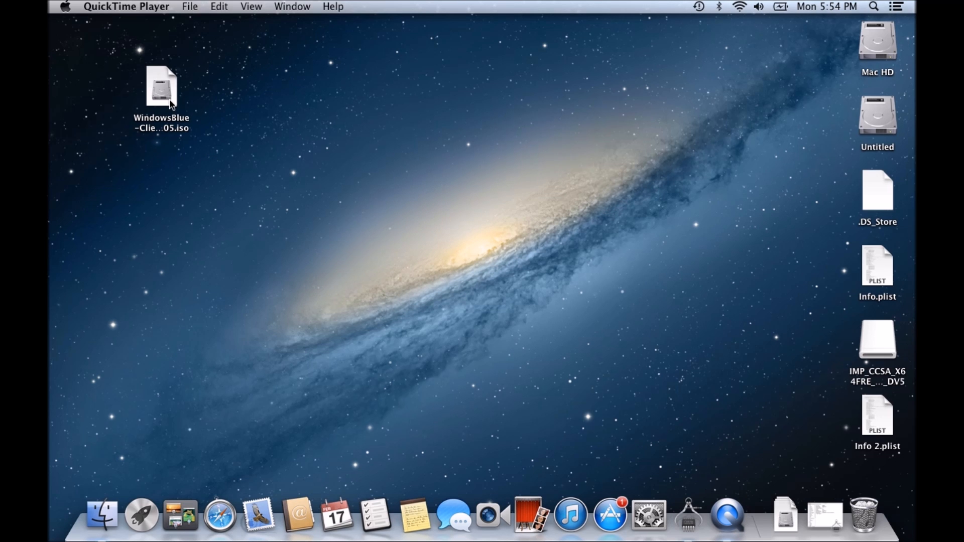
Launch Boot Camp Assistant by searching 'boot' in Spotlight
left_click(161, 86)
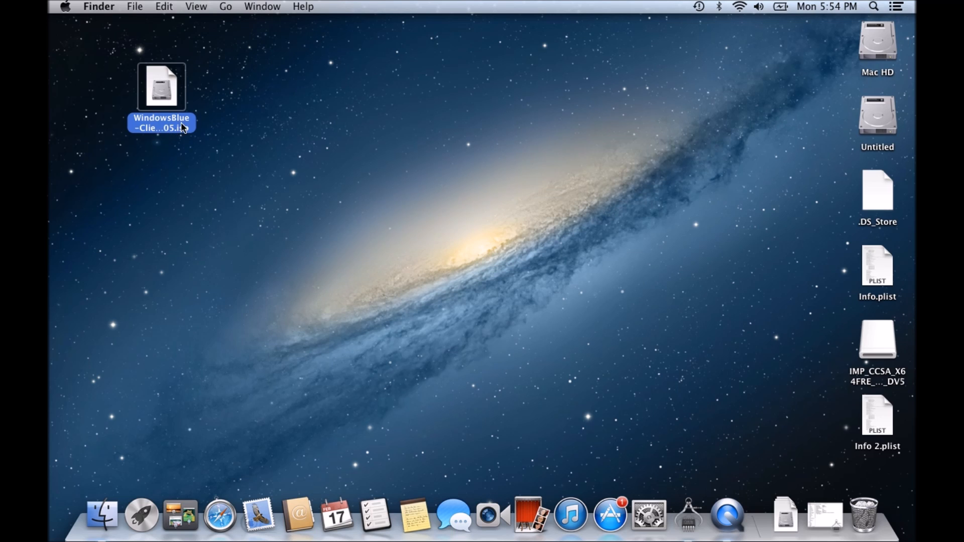
mouse_move(215, 124)
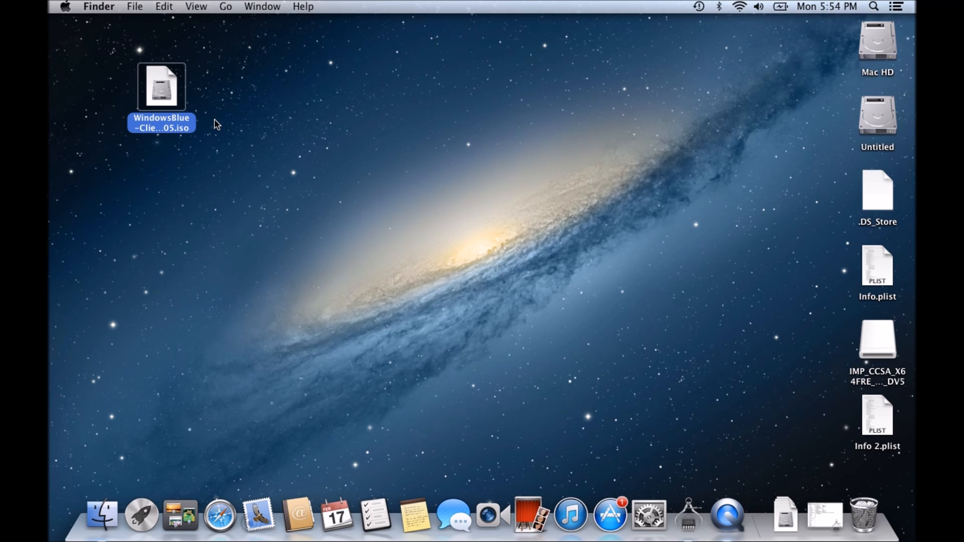
mouse_move(310, 152)
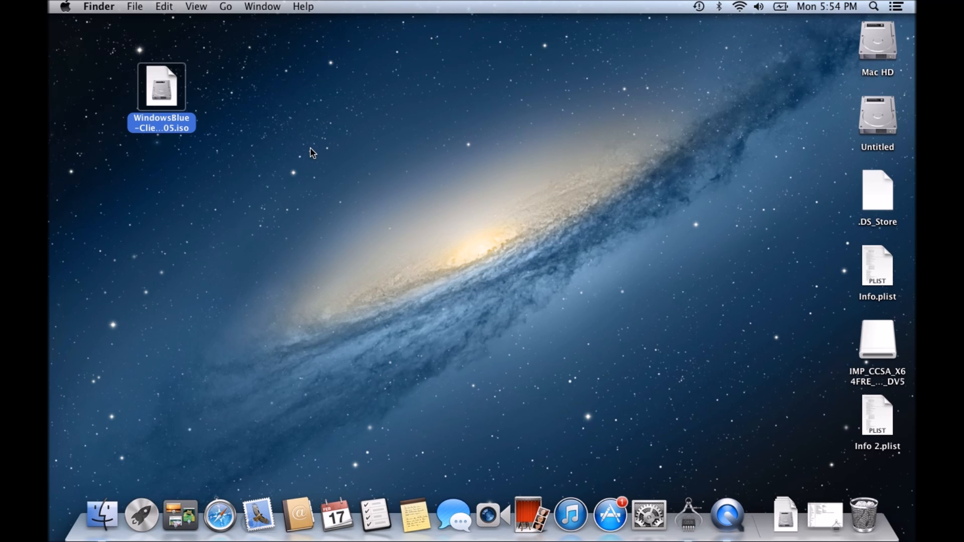
mouse_move(774, 84)
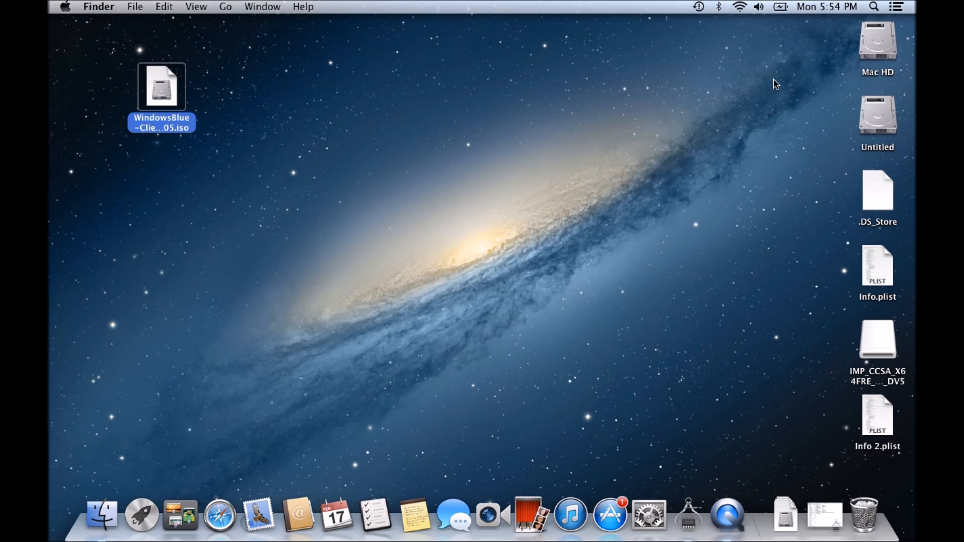
mouse_move(643, 76)
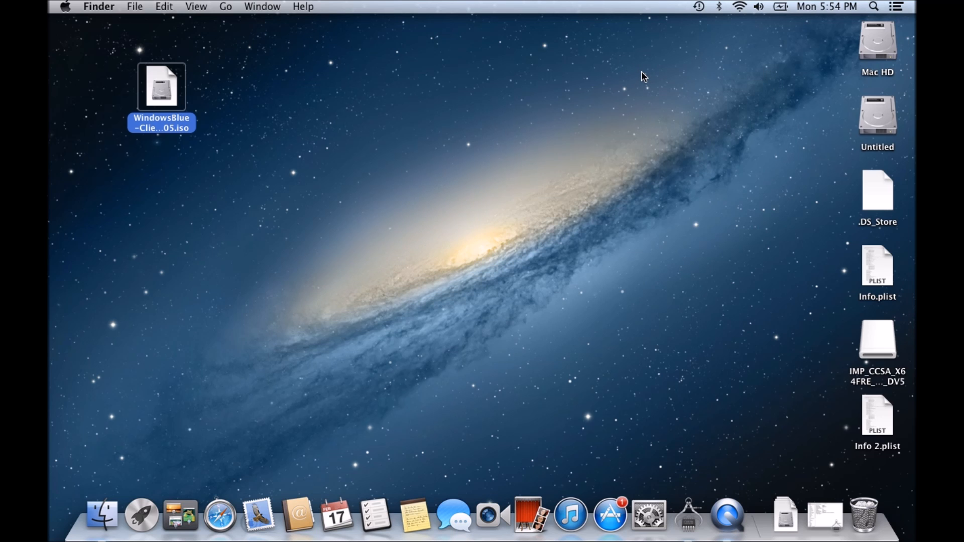
mouse_move(748, 52)
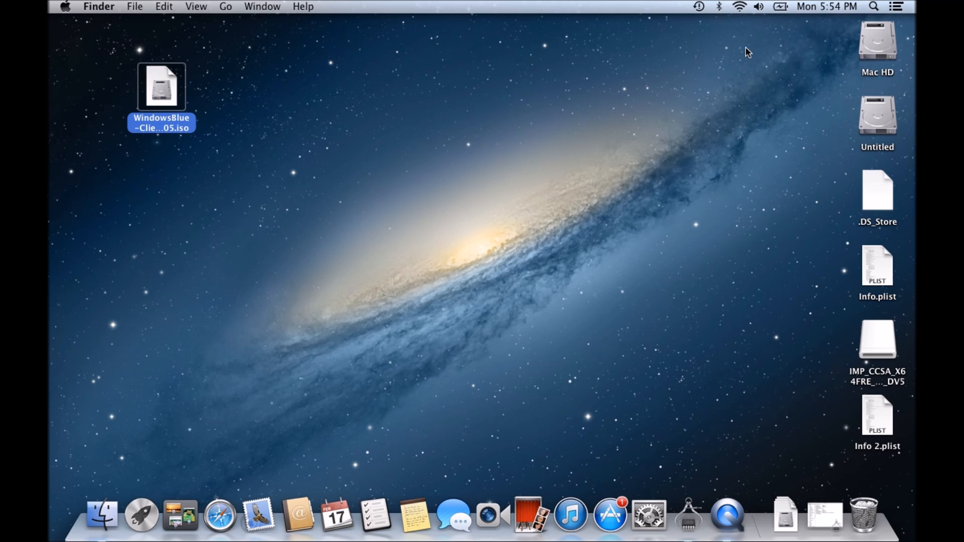
mouse_move(823, 36)
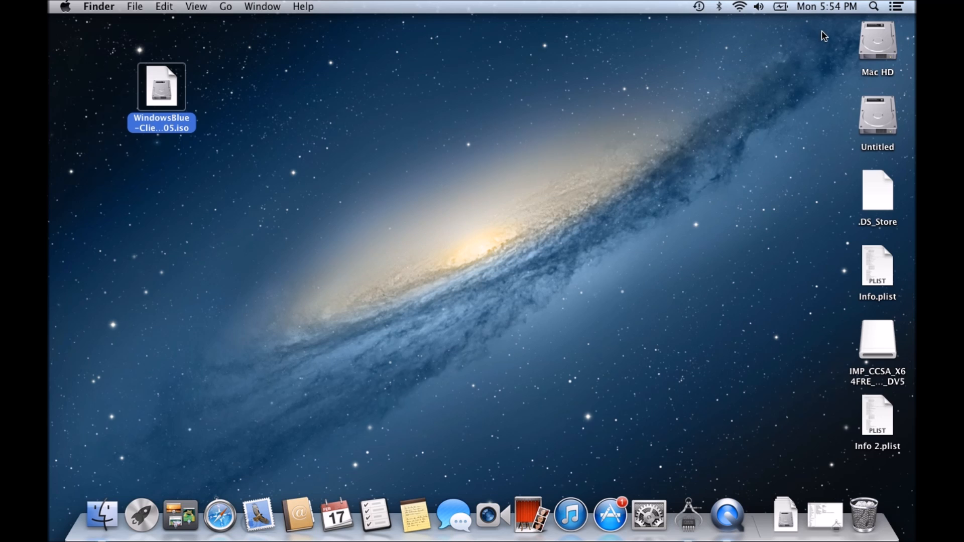
mouse_move(869, 24)
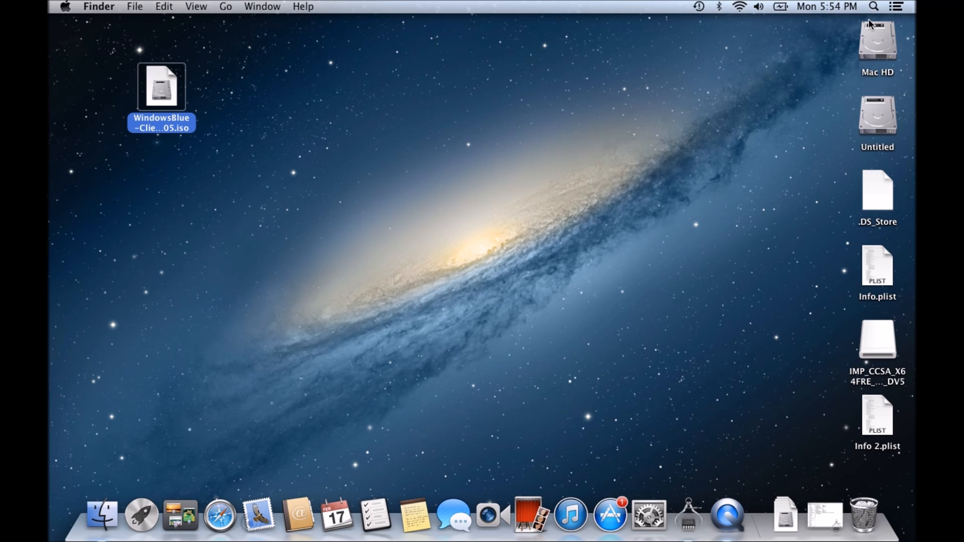
left_click(872, 7)
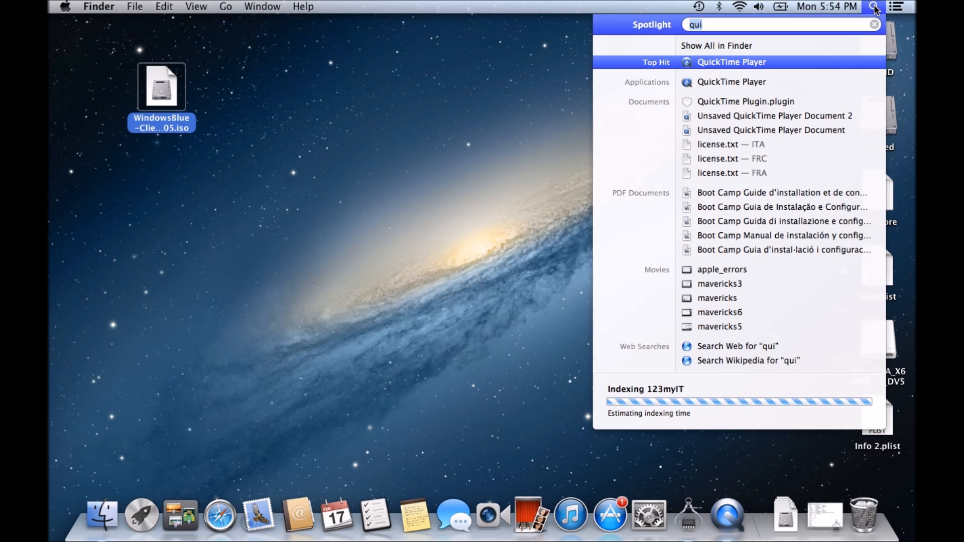
mouse_move(804, 27)
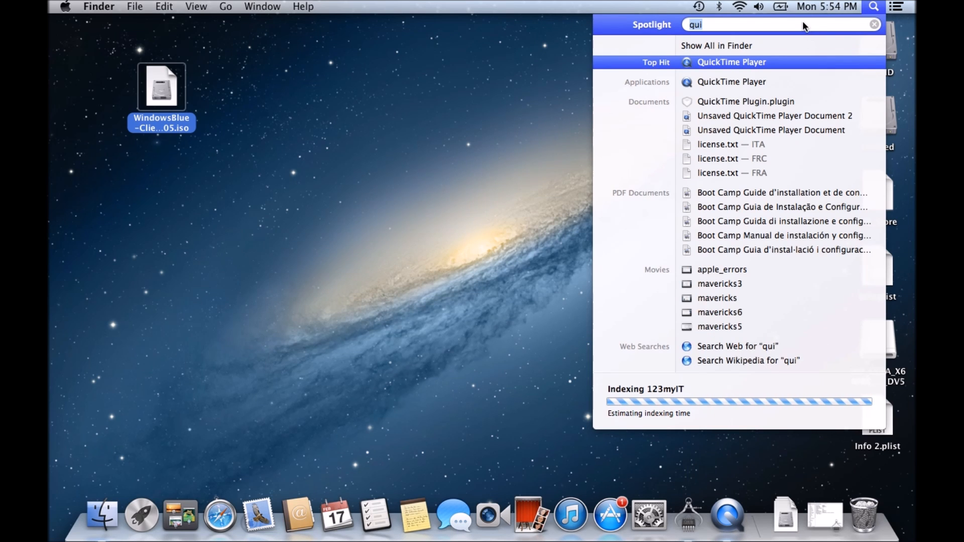
type("boot")
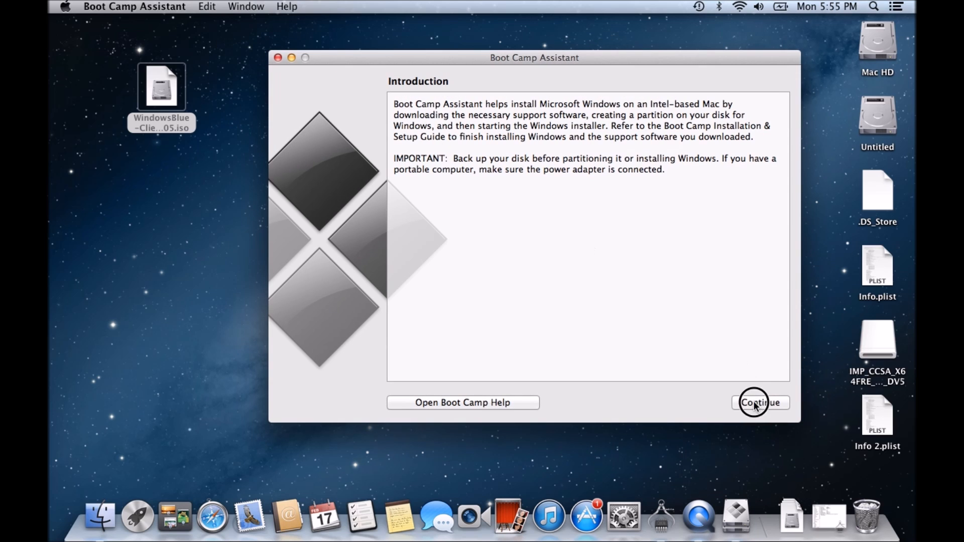
Reach Select Tasks, toggling 'Create a Windows 7 or later install disk' on then off
left_click(760, 401)
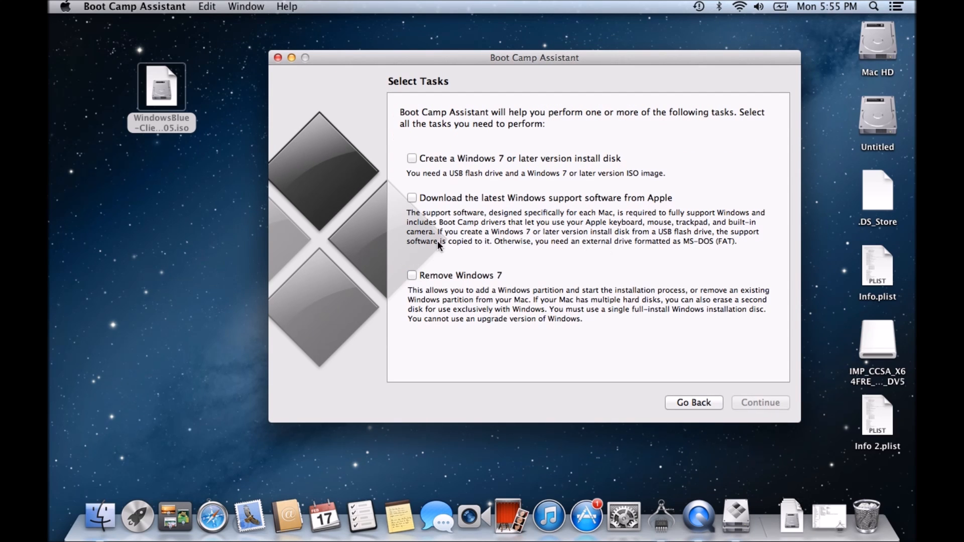
left_click(411, 157)
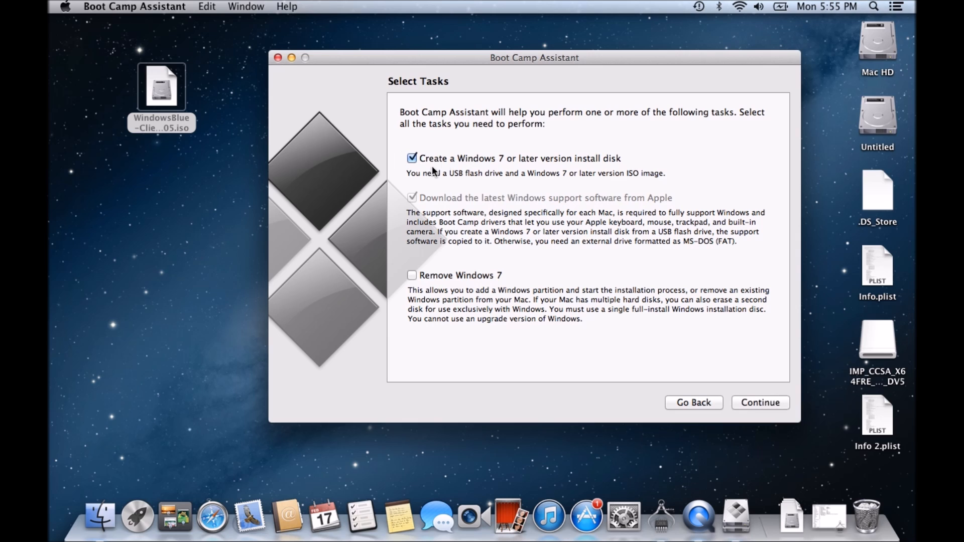
mouse_move(585, 165)
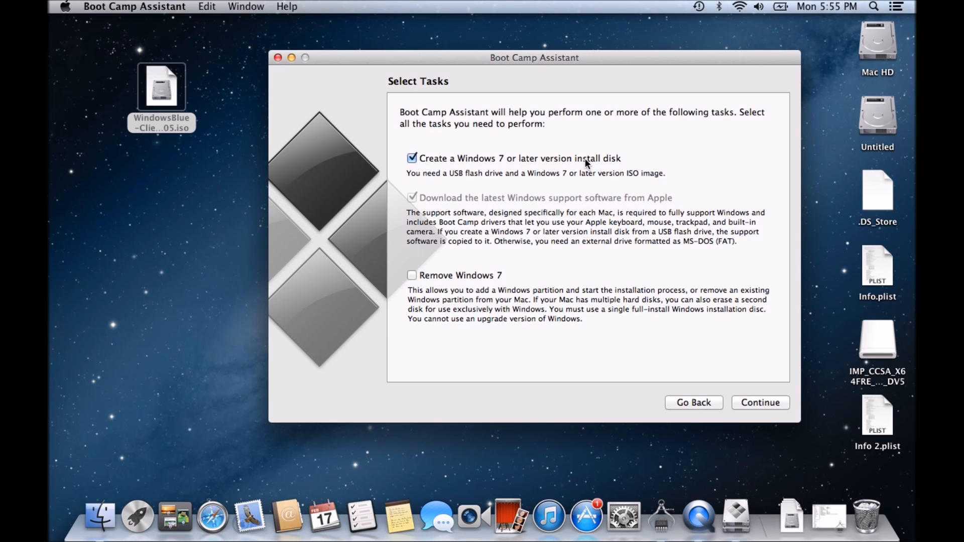
mouse_move(615, 167)
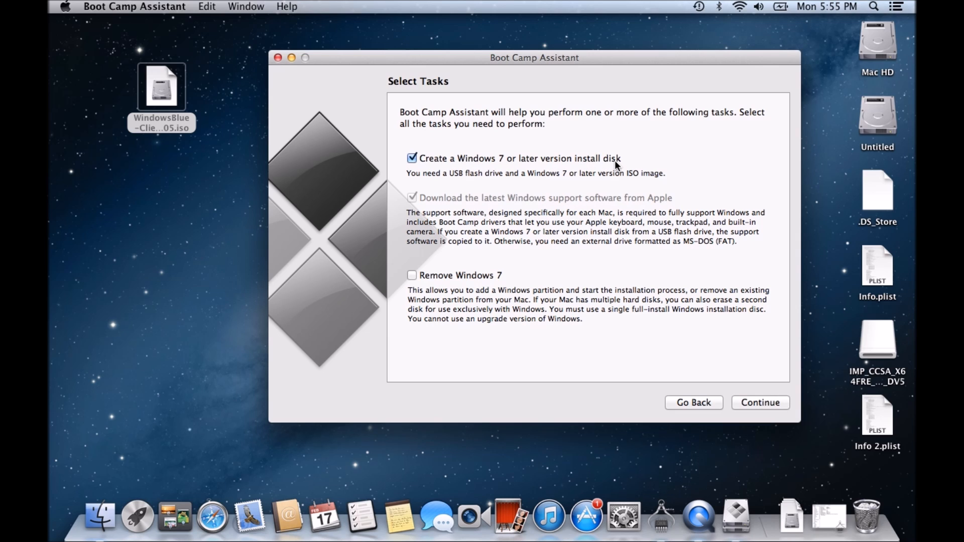
mouse_move(524, 184)
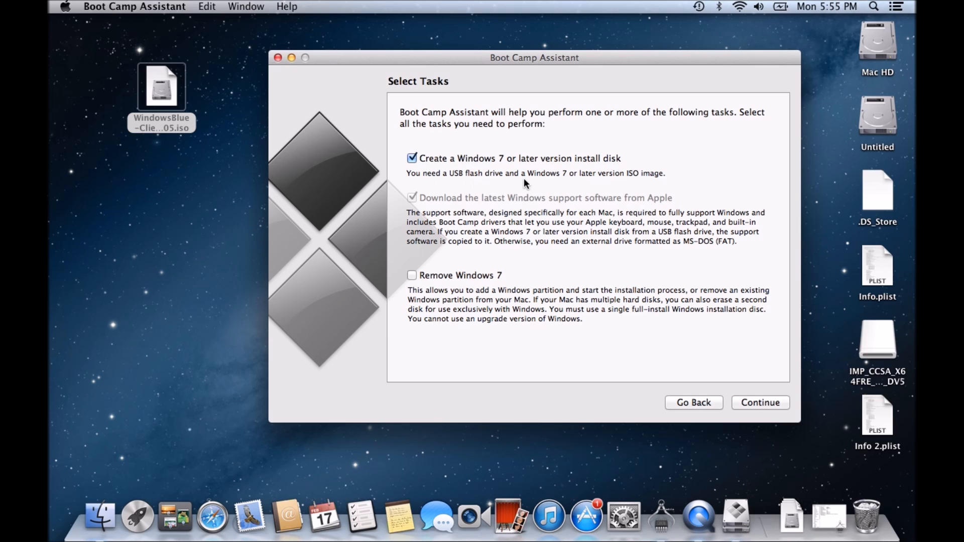
mouse_move(581, 182)
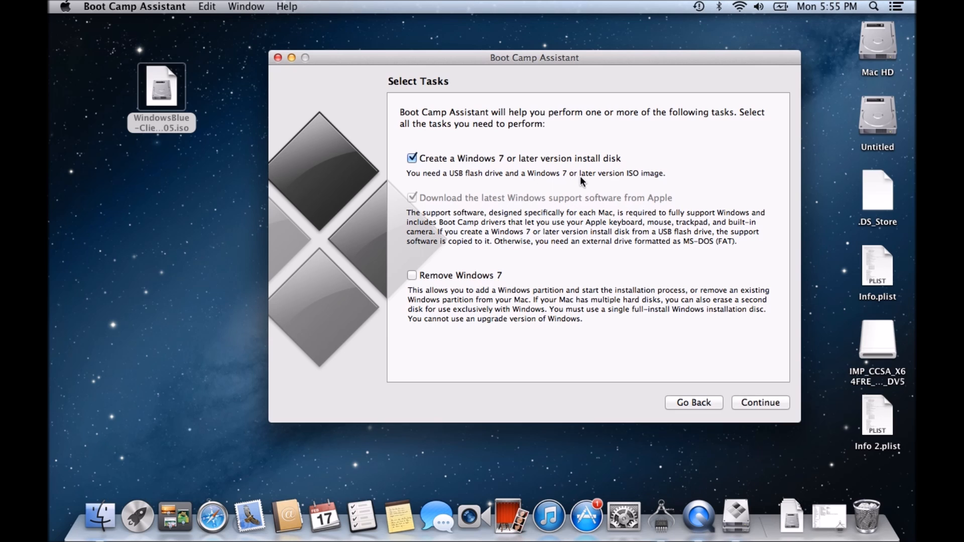
mouse_move(662, 182)
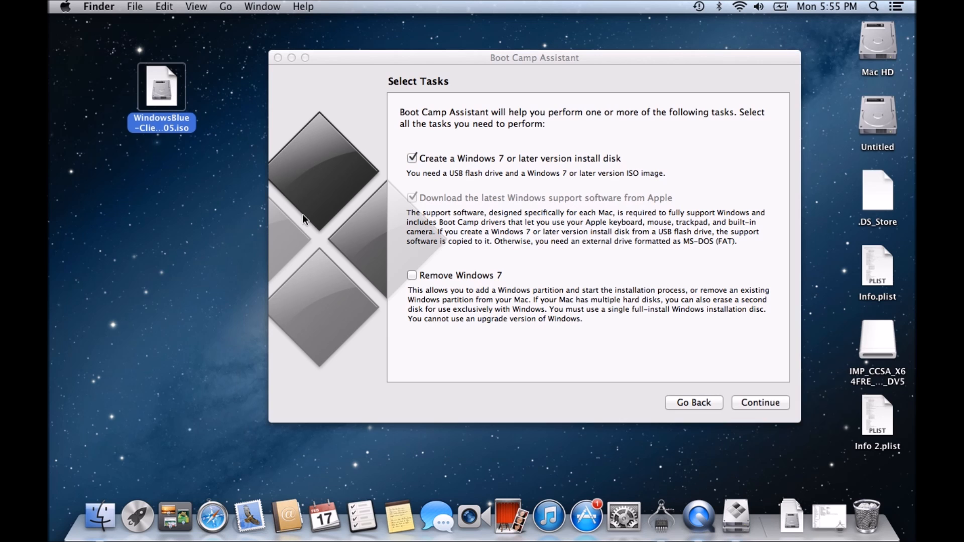
mouse_move(519, 165)
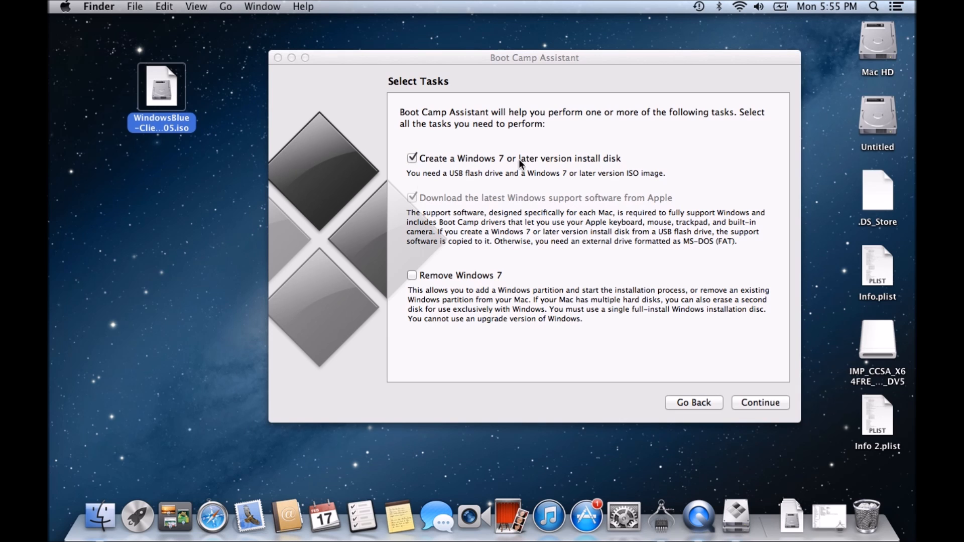
left_click(412, 157)
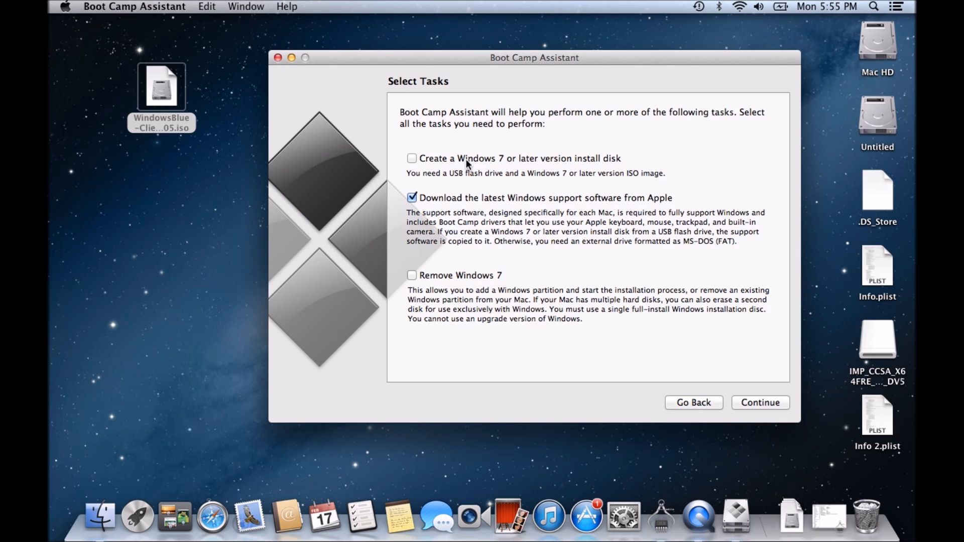
mouse_move(499, 164)
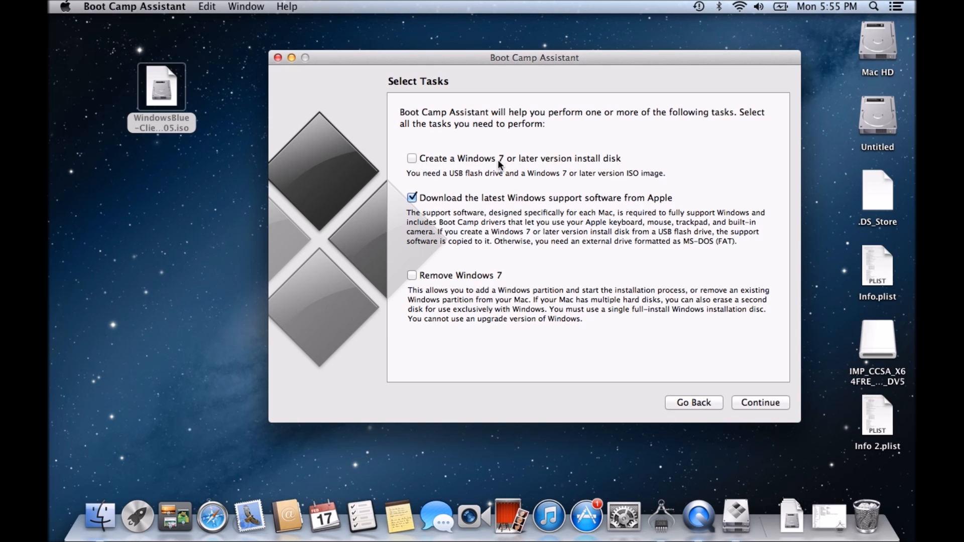
Close Boot Camp Assistant and open the Utilities folder via Finder's Go menu
left_click(279, 57)
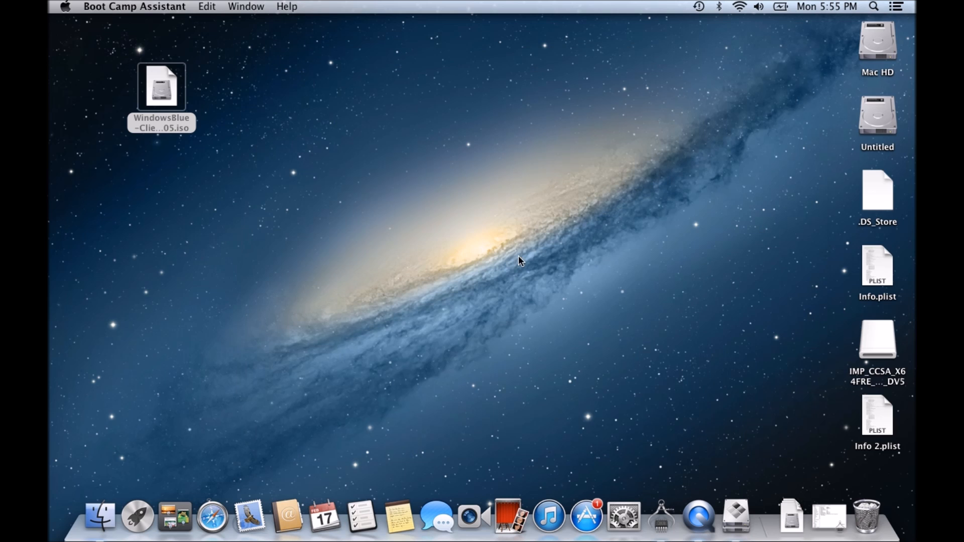
mouse_move(679, 324)
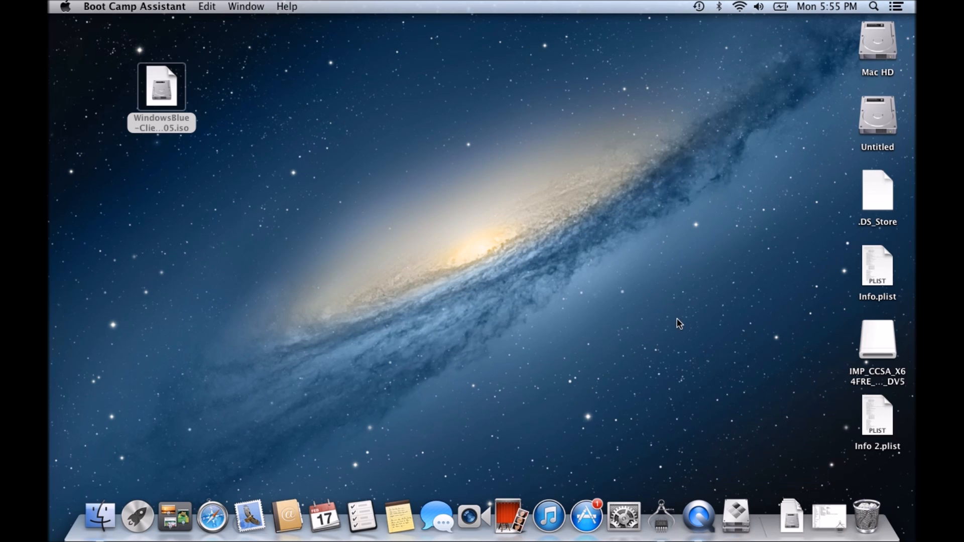
left_click(226, 7)
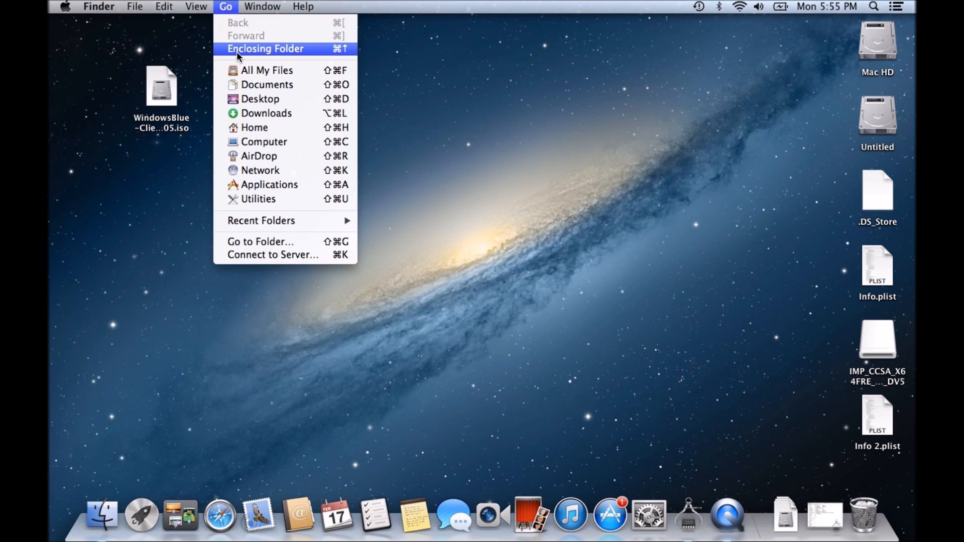
mouse_move(270, 199)
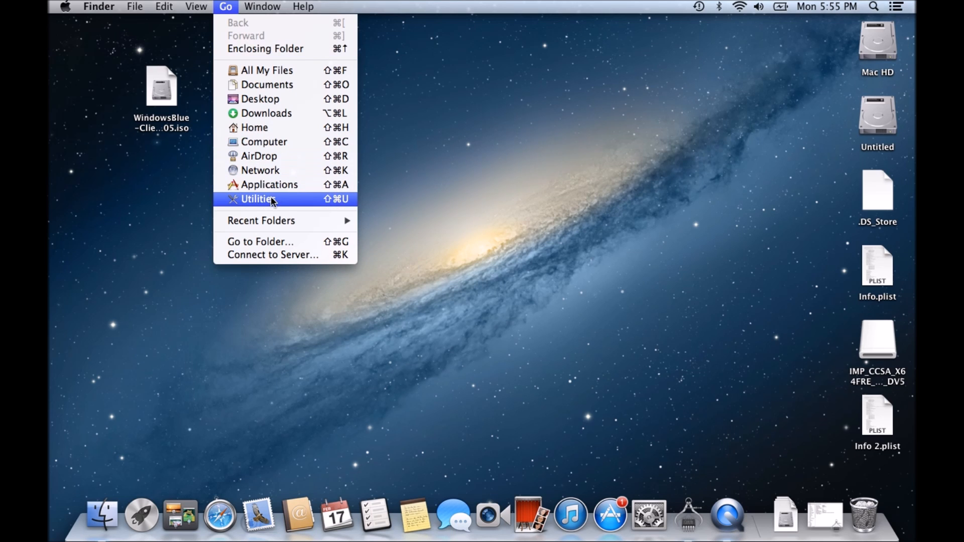
left_click(257, 199)
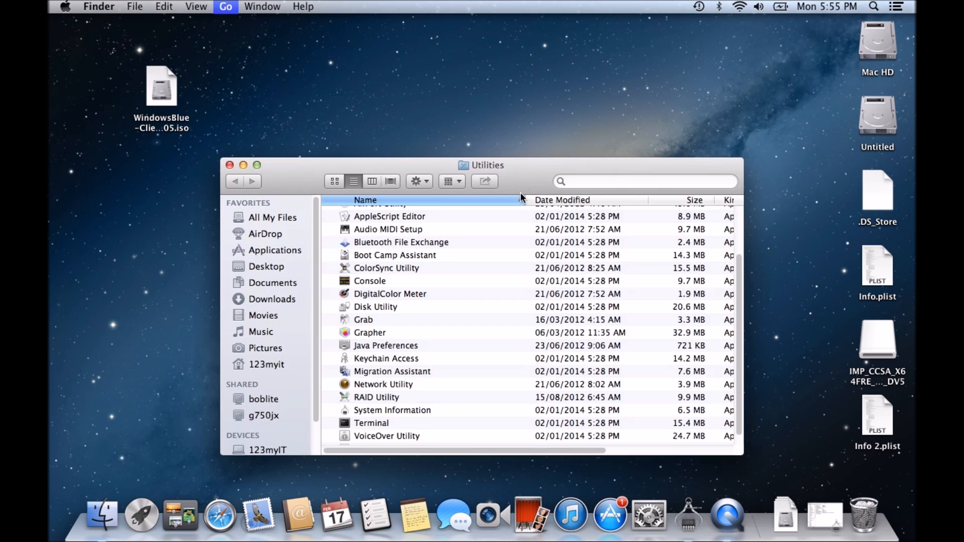
left_click(386, 267)
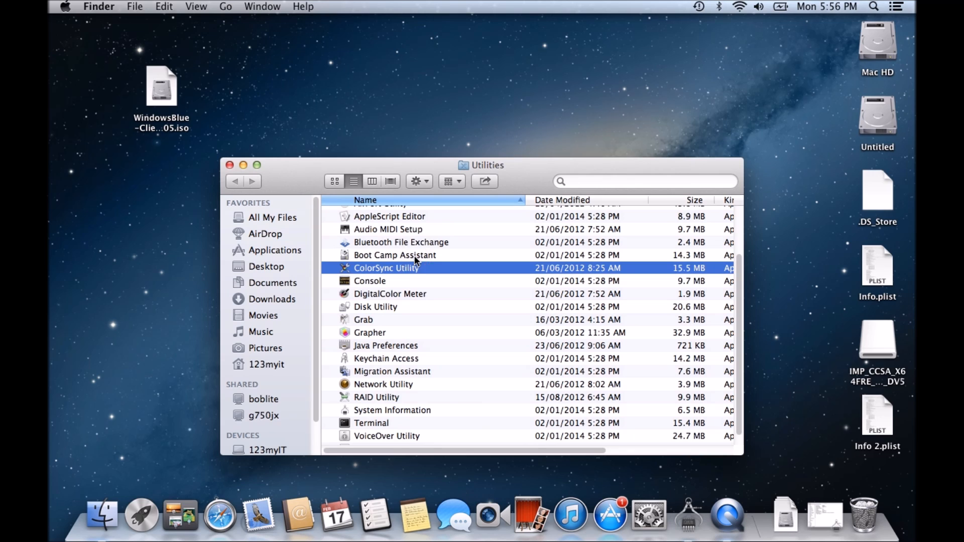
Show Boot Camp Assistant's package contents and copy Info.plist from Contents
right_click(395, 254)
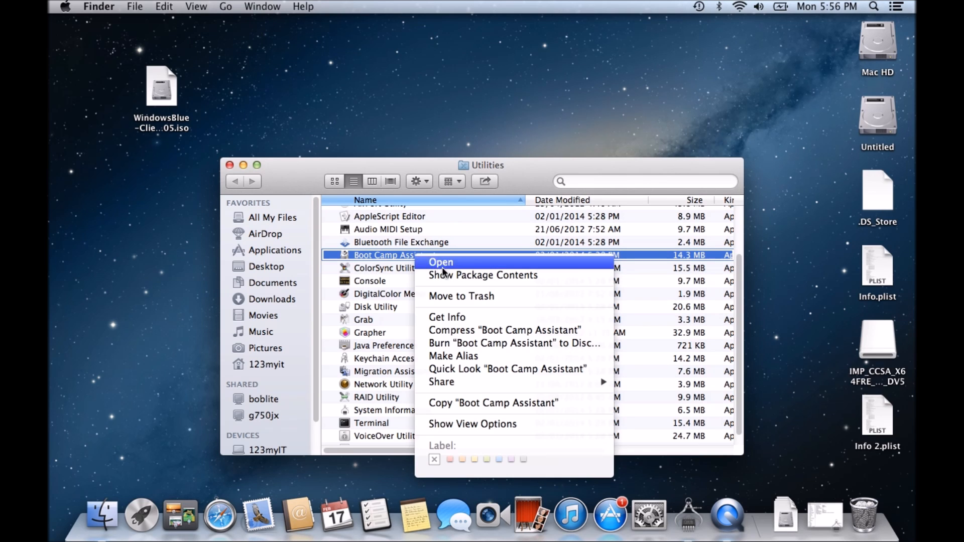
mouse_move(447, 281)
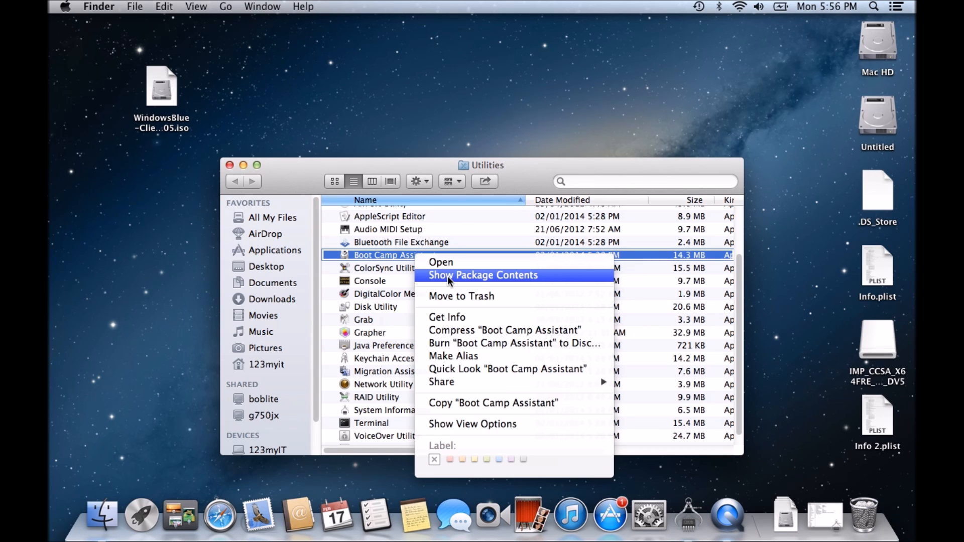
left_click(483, 275)
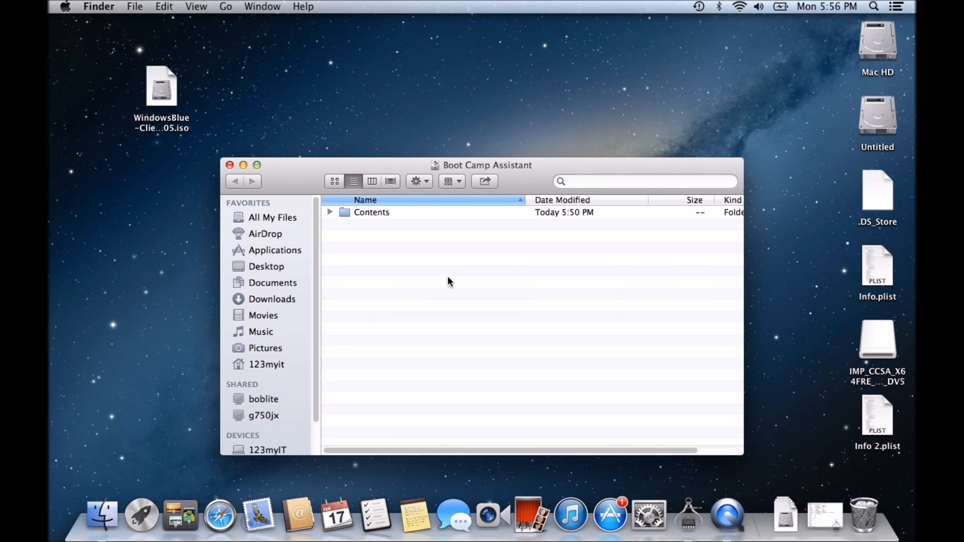
left_click(329, 212)
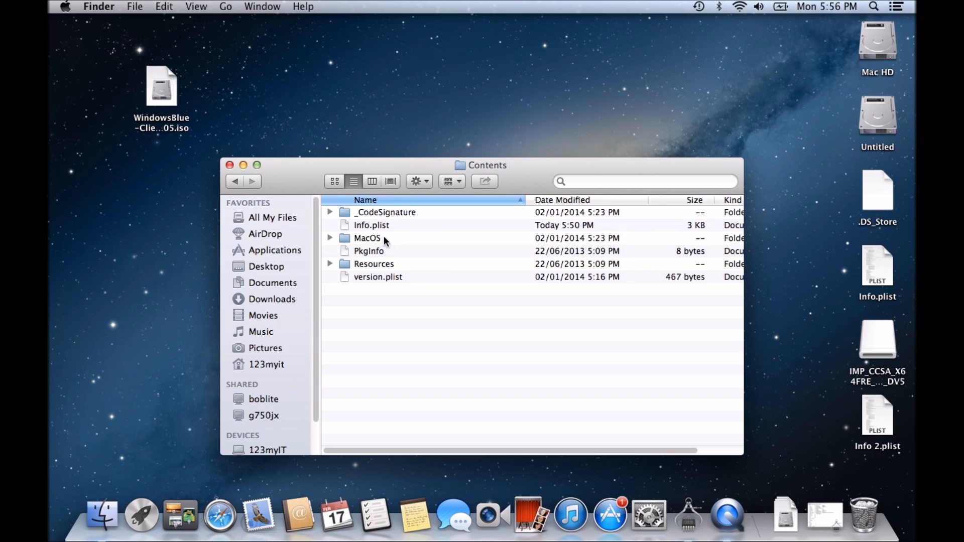
right_click(372, 225)
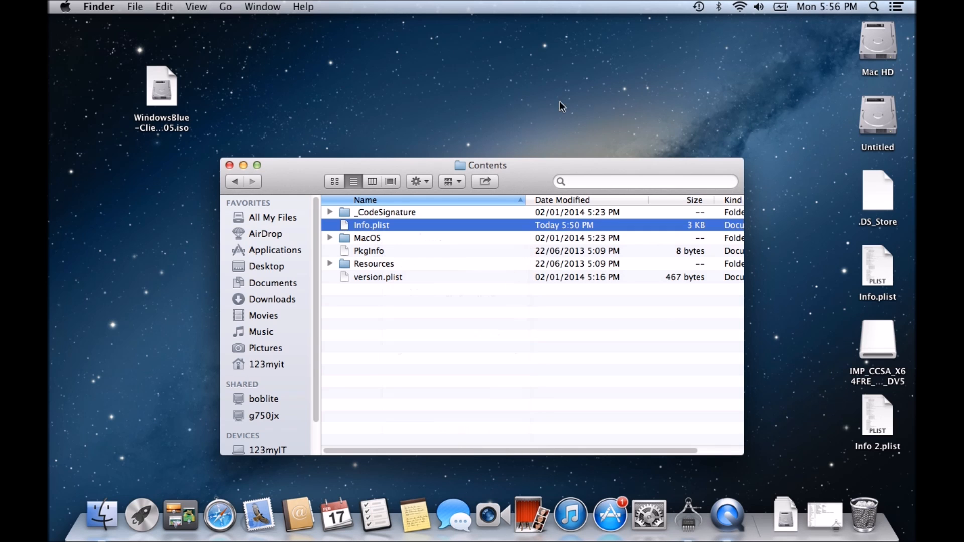
Paste Info.plist onto the desktop, replacing the old one, and duplicate it as 'Info copy.plist'
right_click(562, 106)
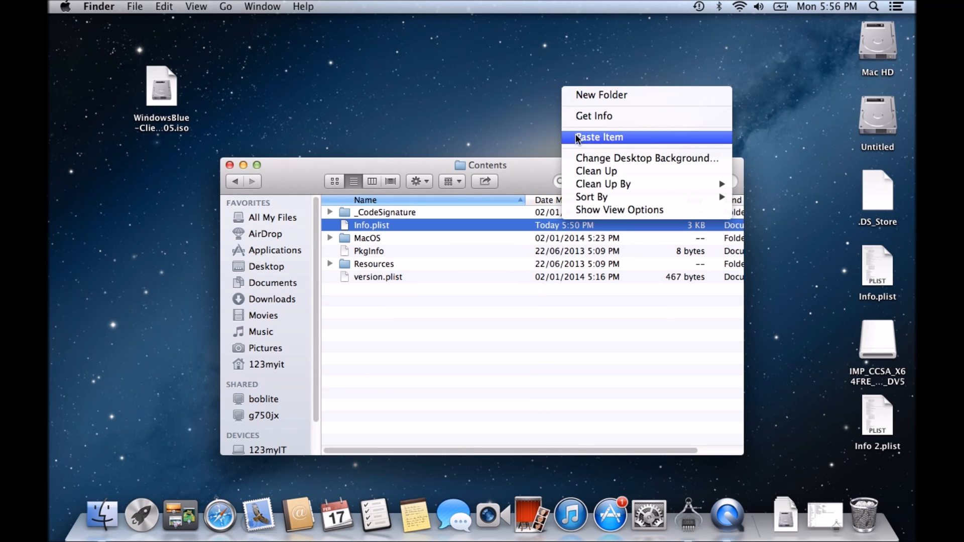
left_click(598, 137)
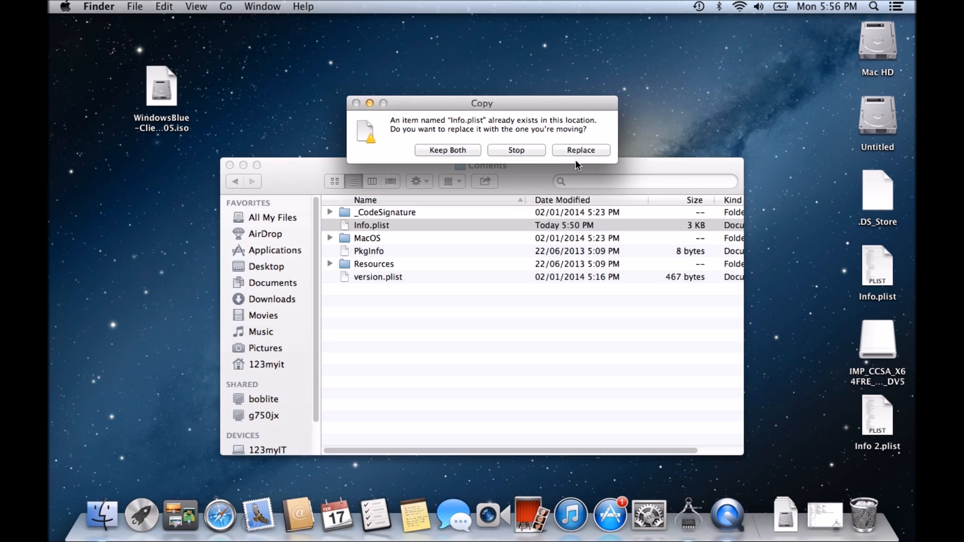
left_click(580, 150)
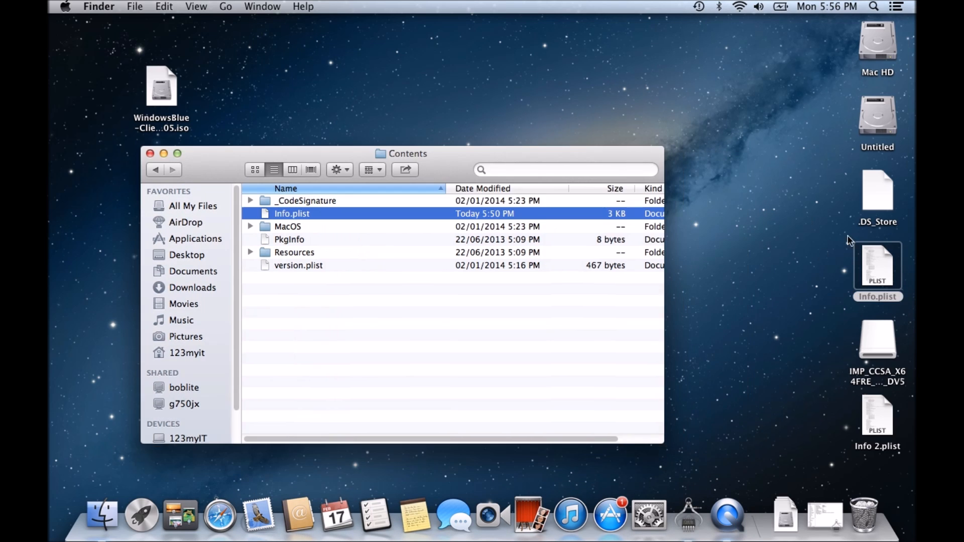
right_click(877, 265)
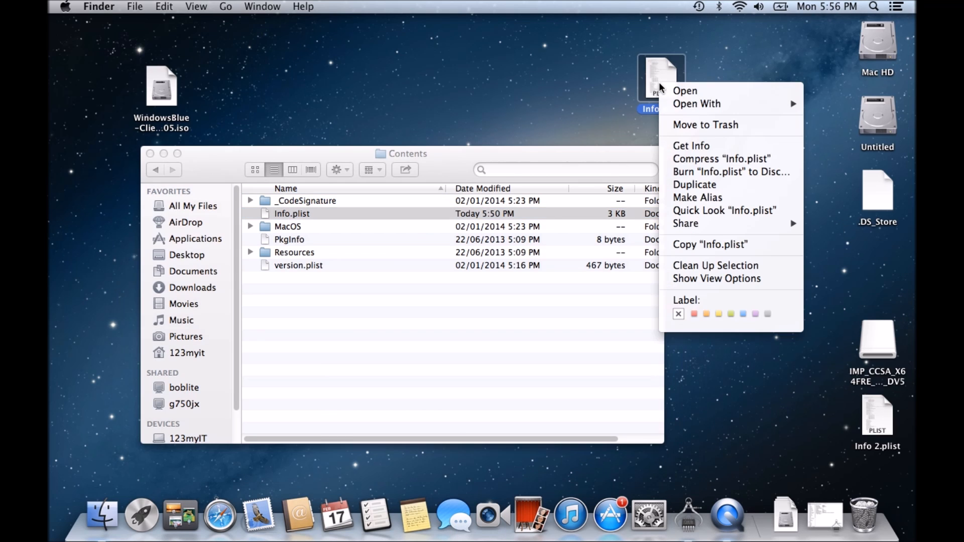
mouse_move(693, 185)
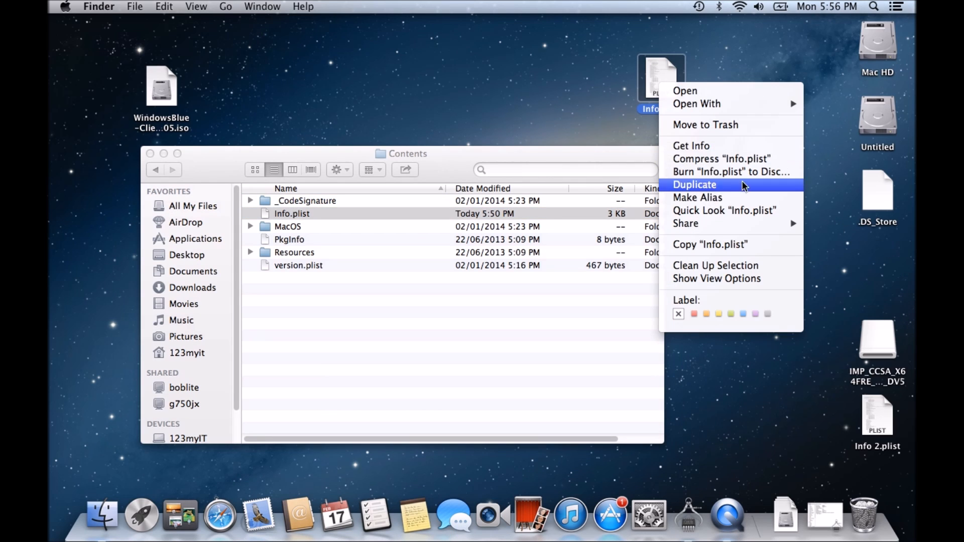
left_click(693, 184)
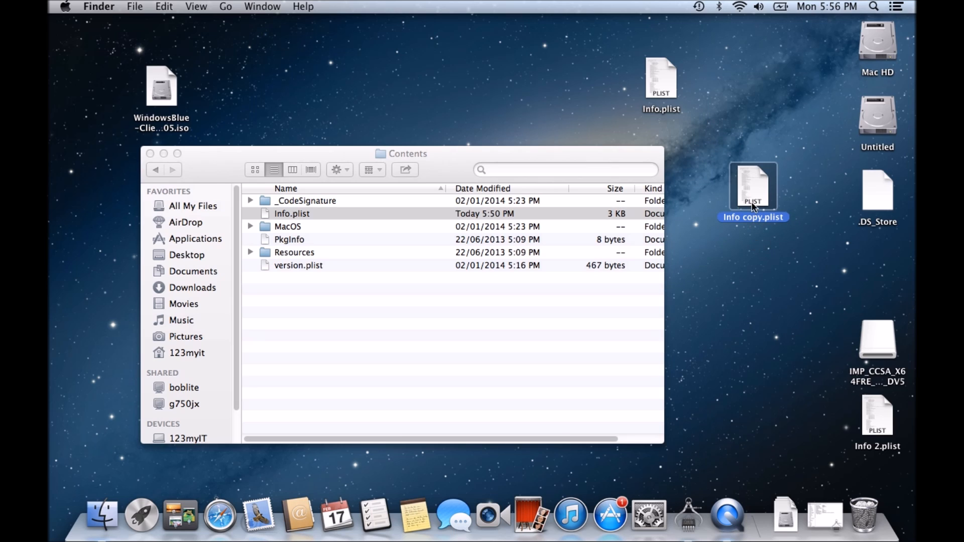
left_click(661, 84)
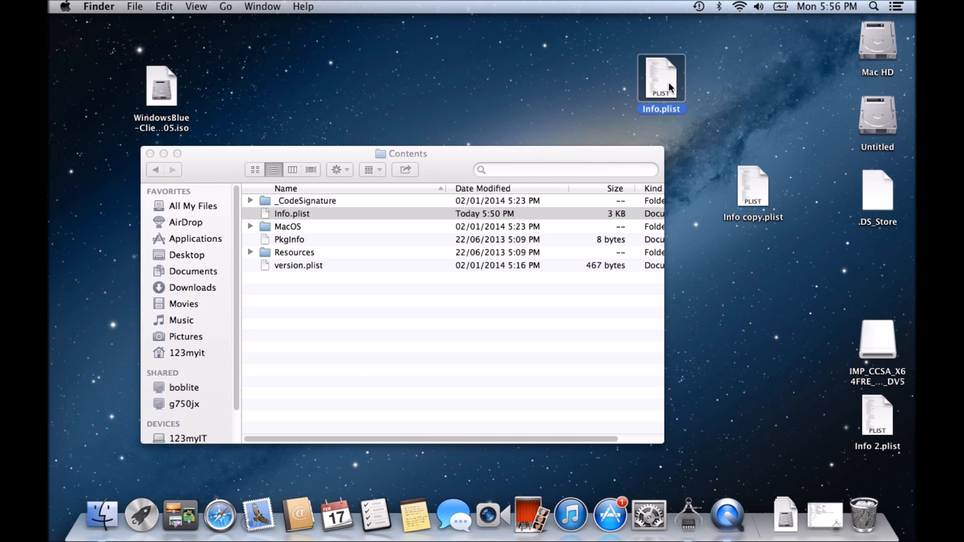
mouse_move(513, 258)
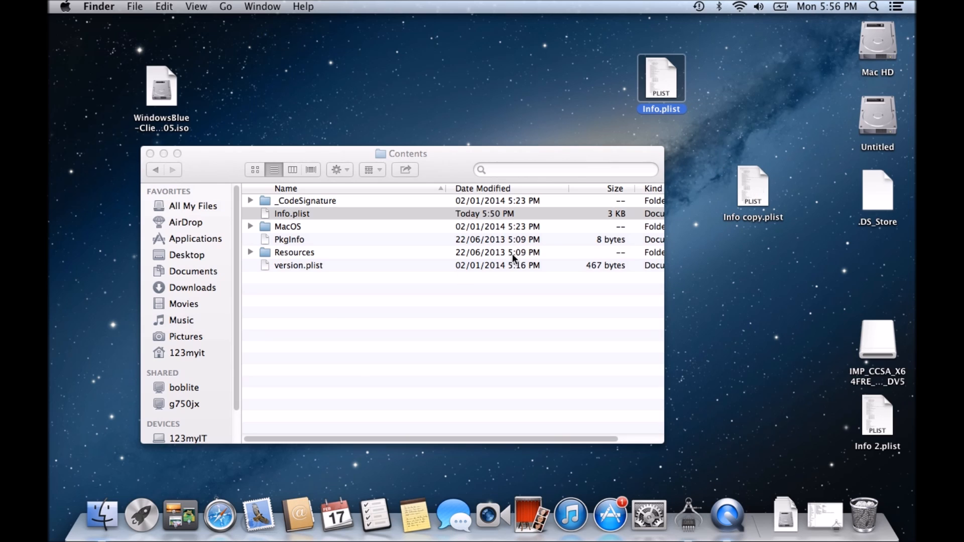
mouse_move(654, 77)
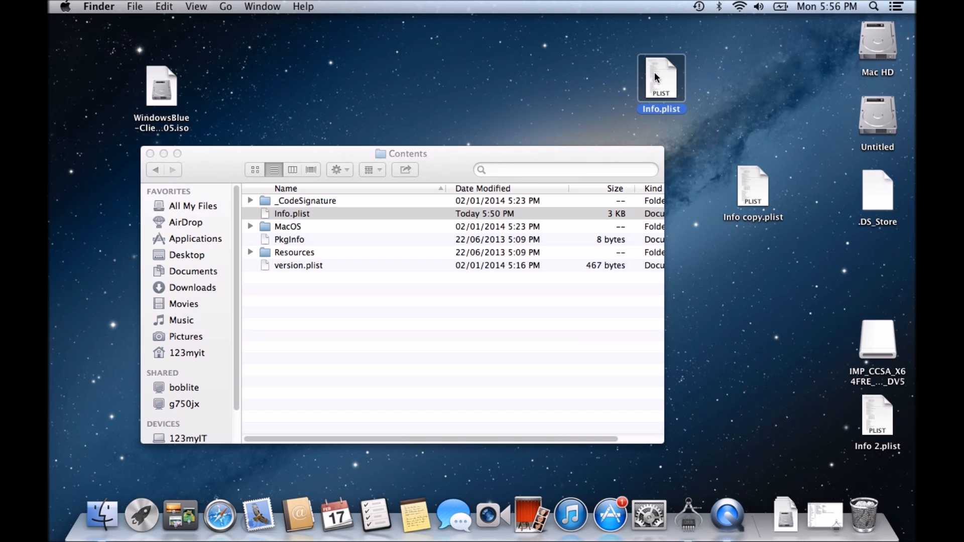
Edit Info.plist in TextEdit using the model from About This Mac, then close it
double_click(661, 78)
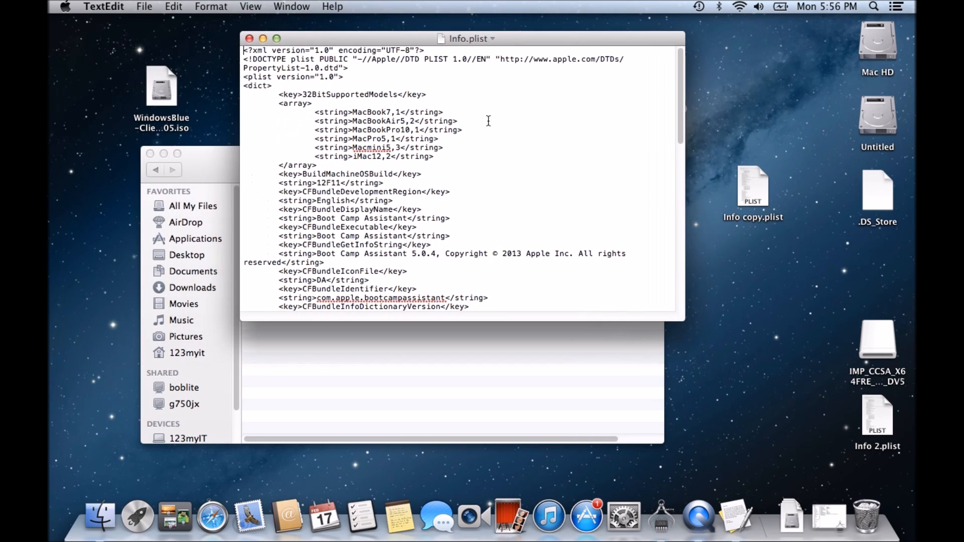
left_click(64, 7)
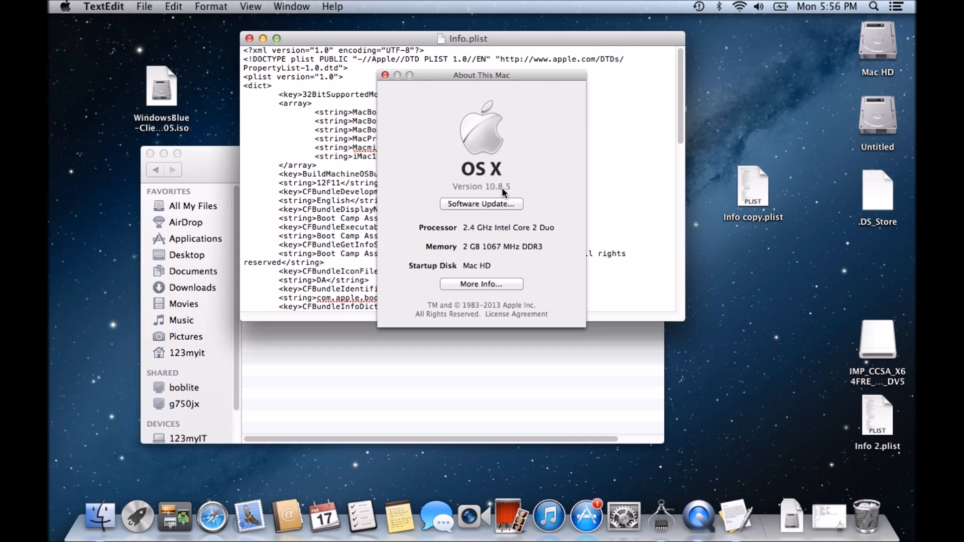
left_click(385, 76)
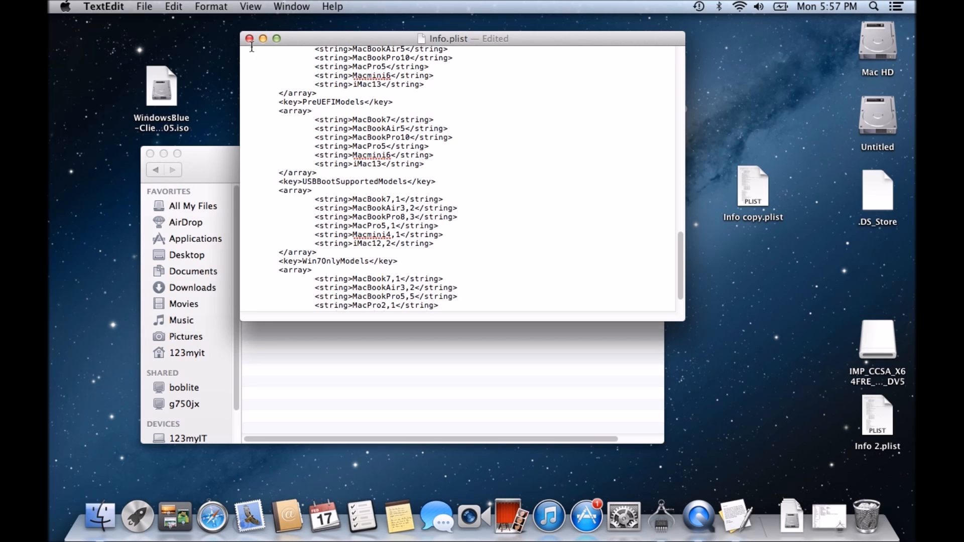
left_click(250, 38)
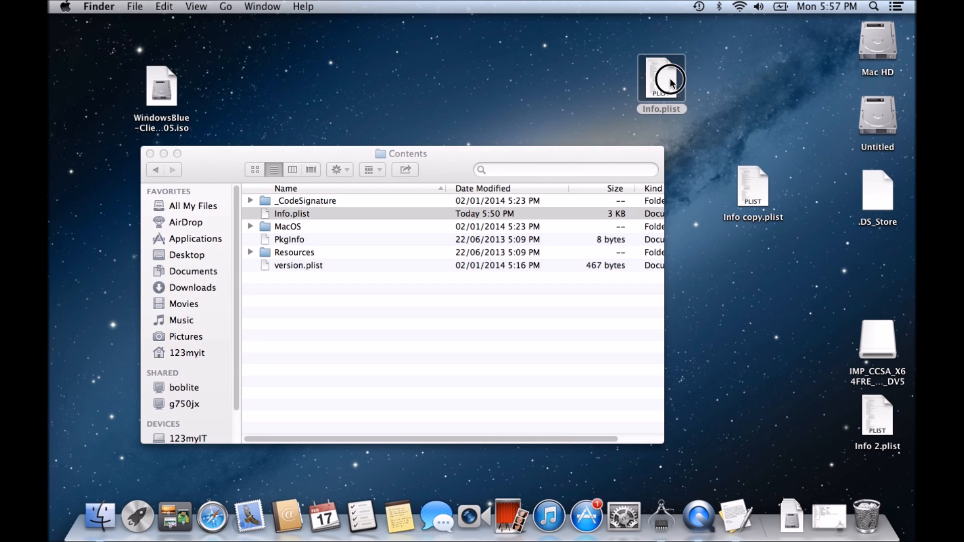
double_click(661, 80)
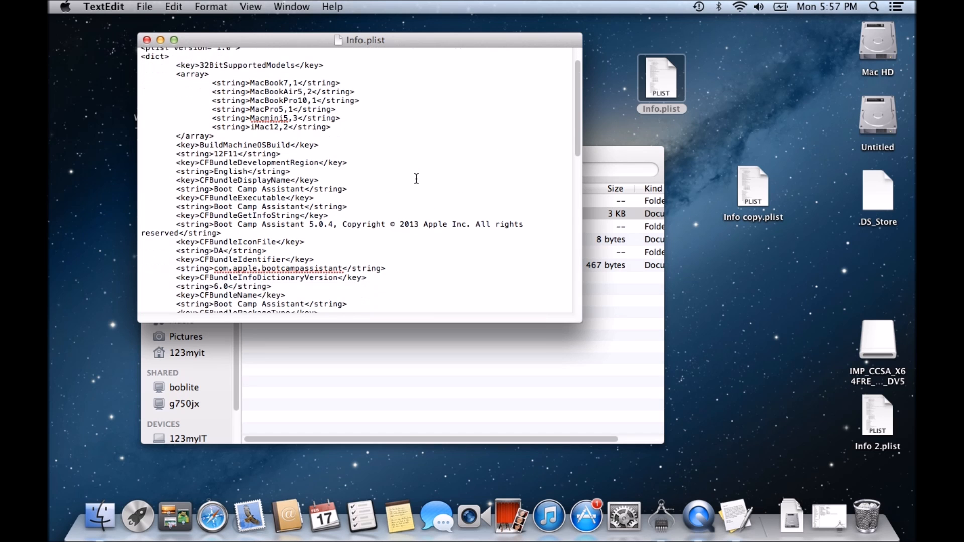
scroll("down", 3)
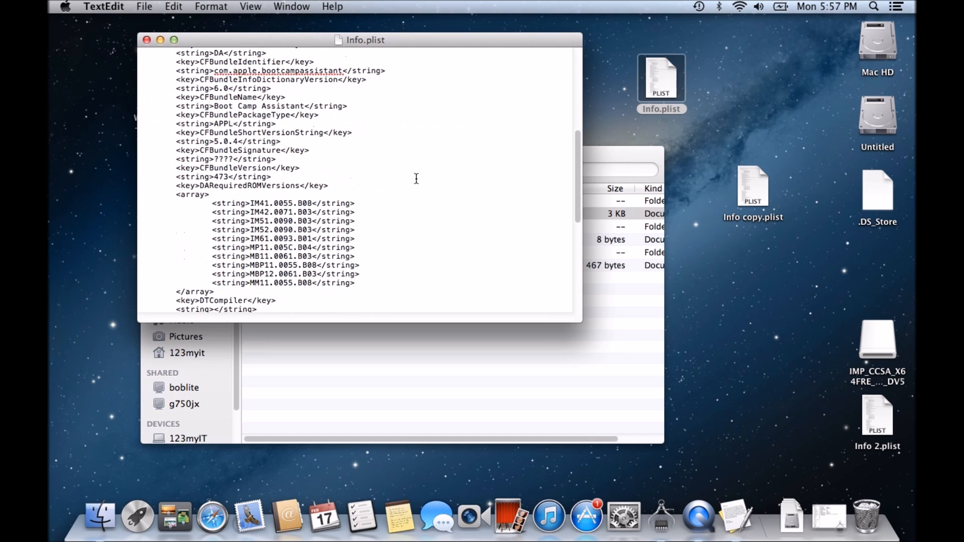
scroll("down", 3)
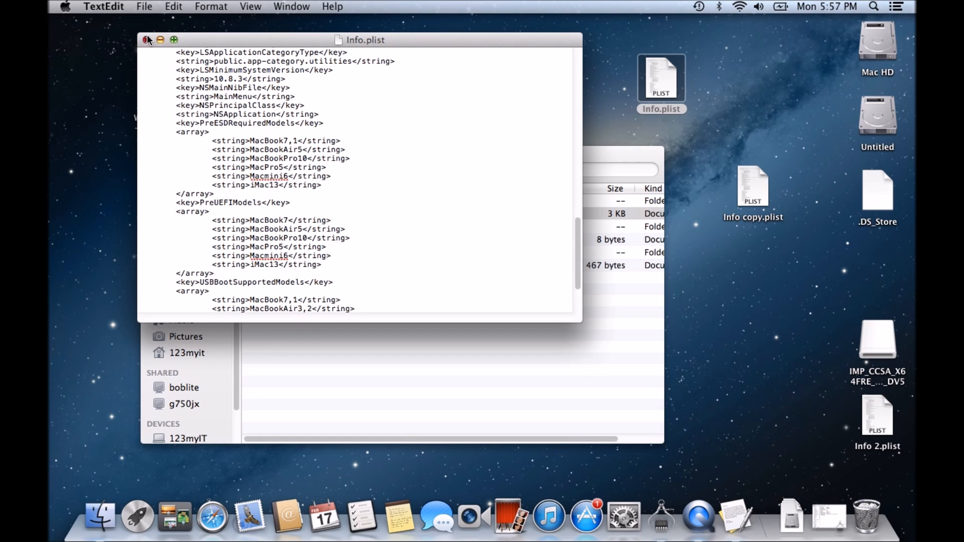
left_click(148, 39)
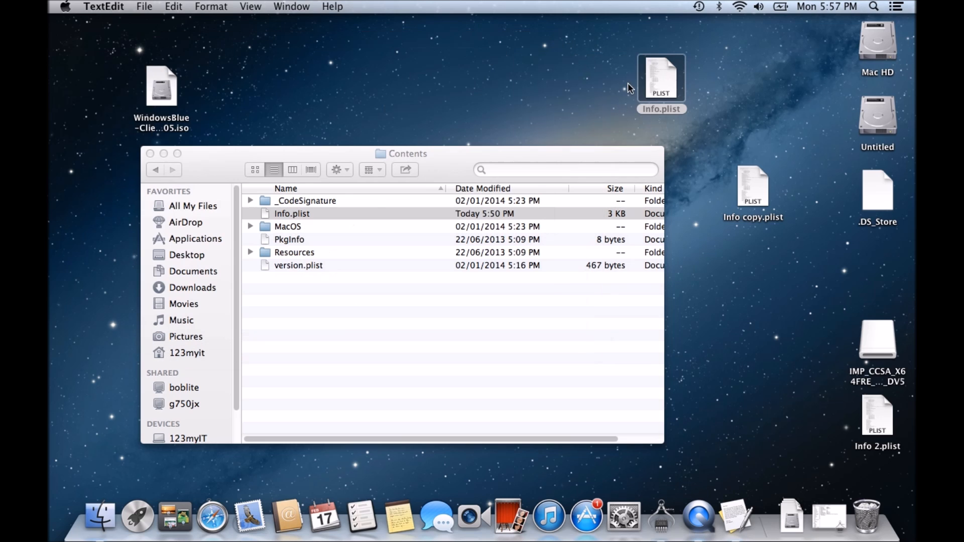
Paste the edited Info.plist into Contents, replacing the original with admin authorisation
right_click(660, 77)
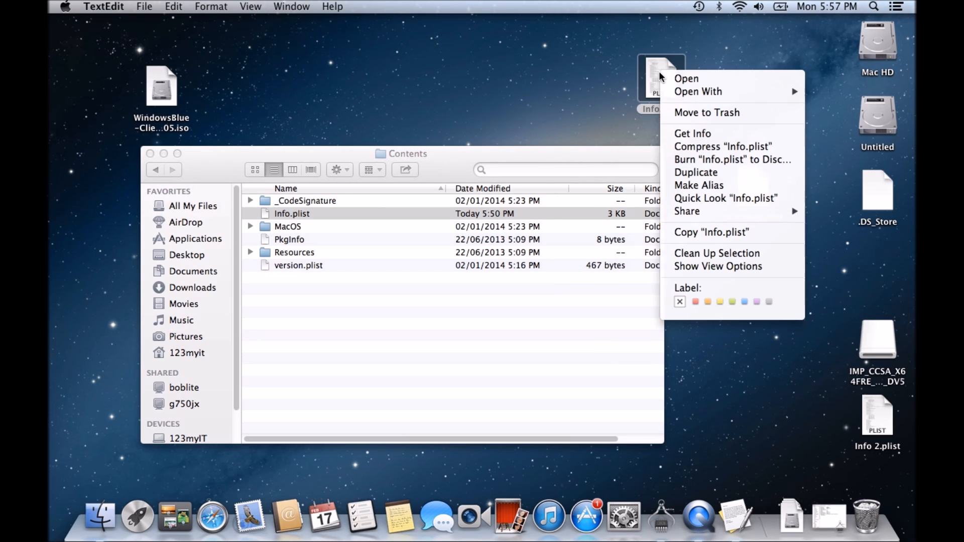
mouse_move(692, 133)
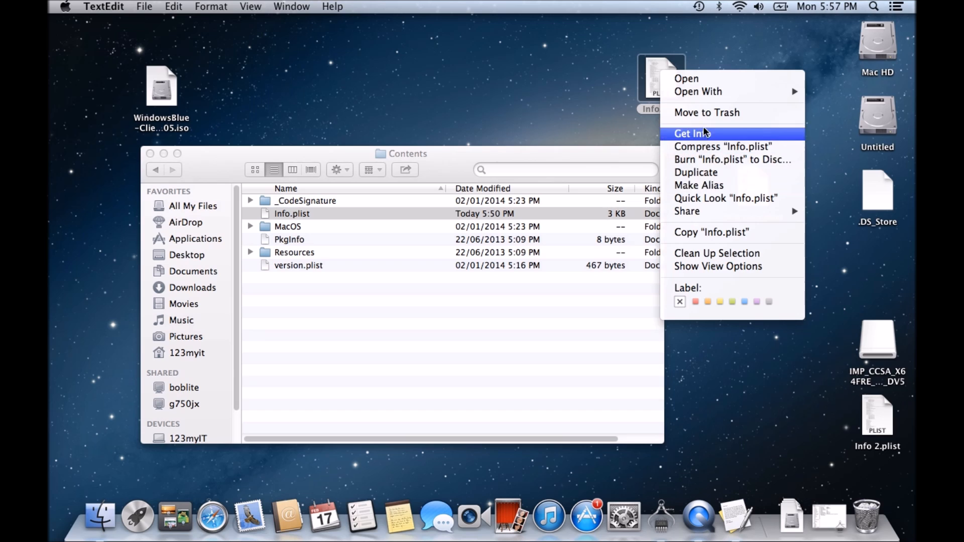
right_click(394, 313)
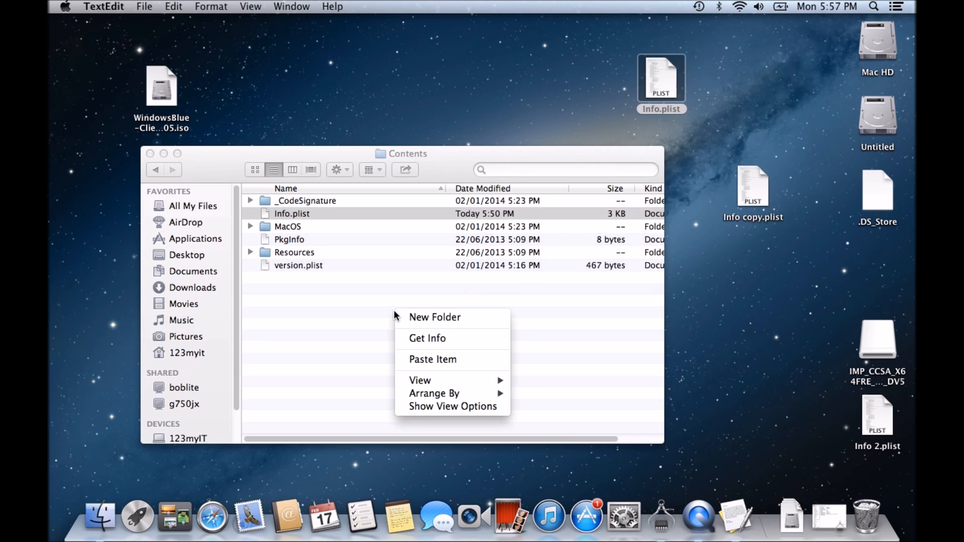
mouse_move(433, 360)
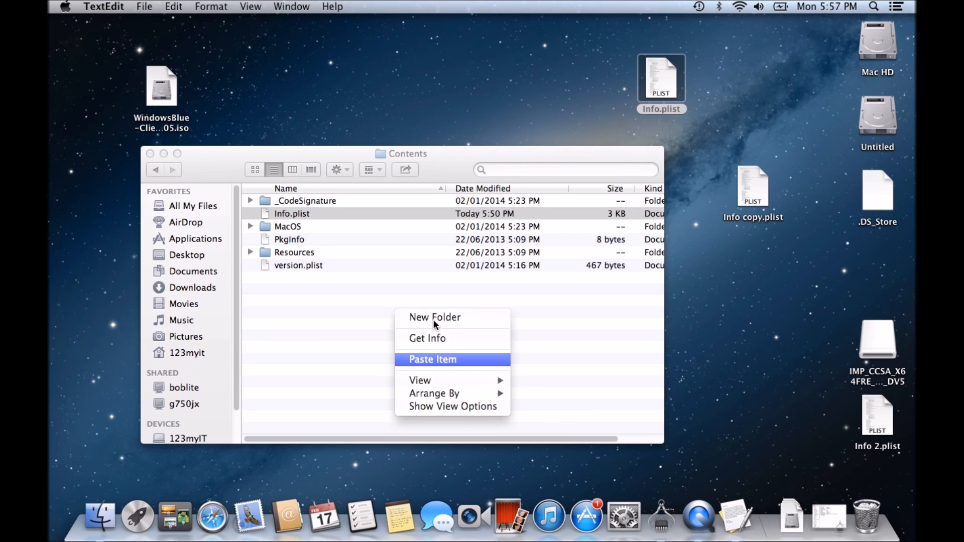
left_click(432, 359)
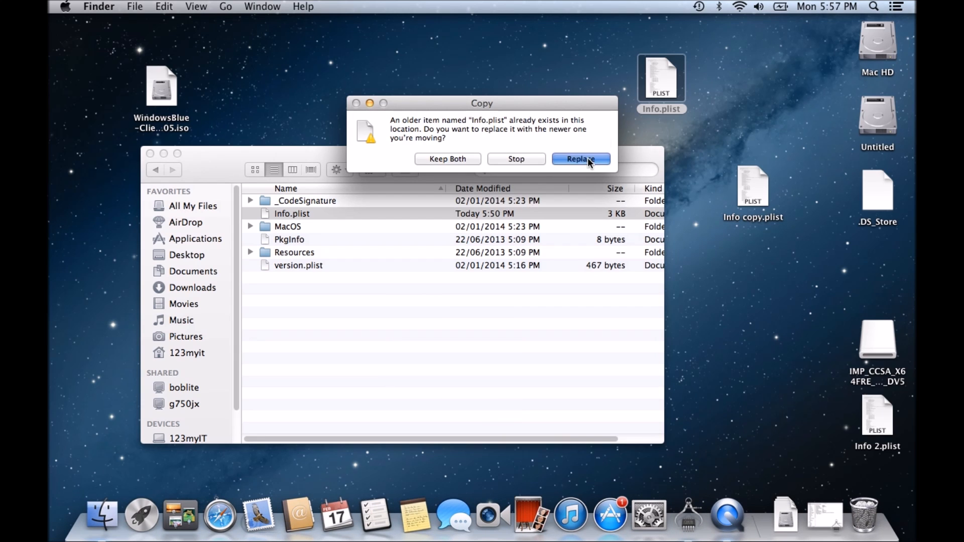
left_click(580, 159)
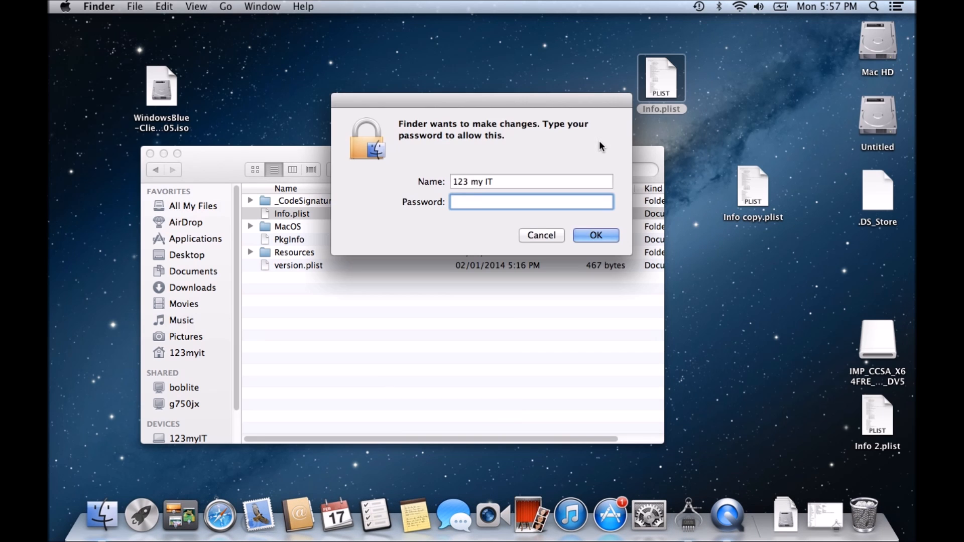
left_click(595, 235)
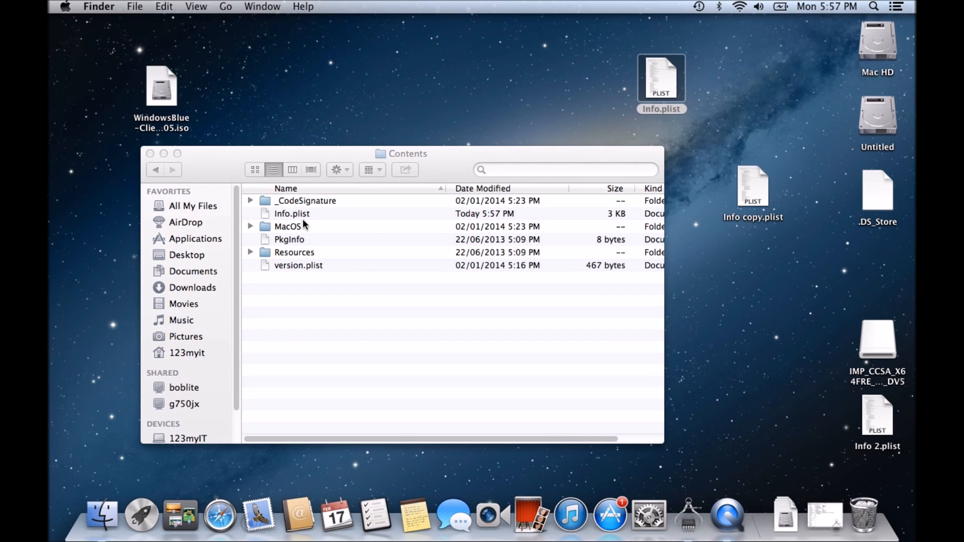
Relaunch Boot Camp Assistant, choose only 'Create a Windows 7 install disk', and continue
left_click(872, 7)
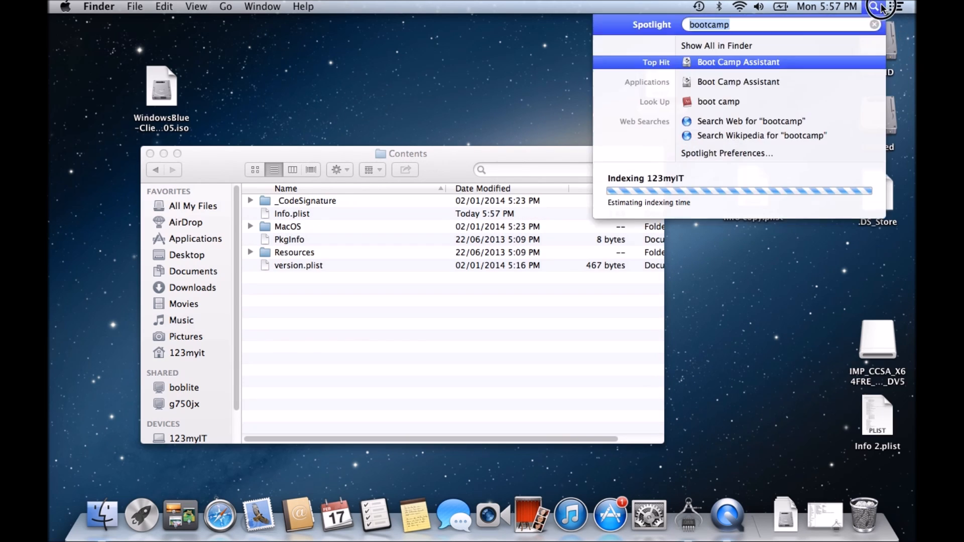
mouse_move(797, 66)
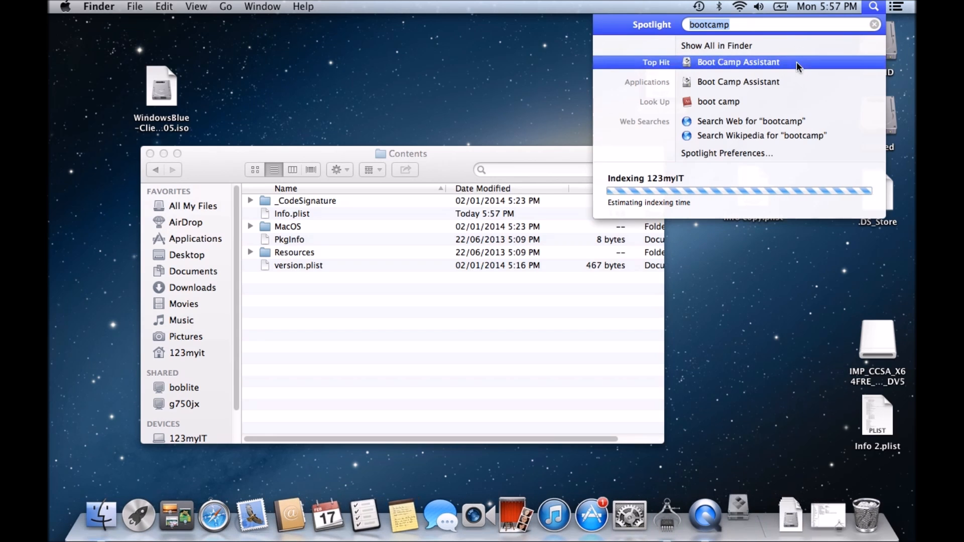
left_click(738, 62)
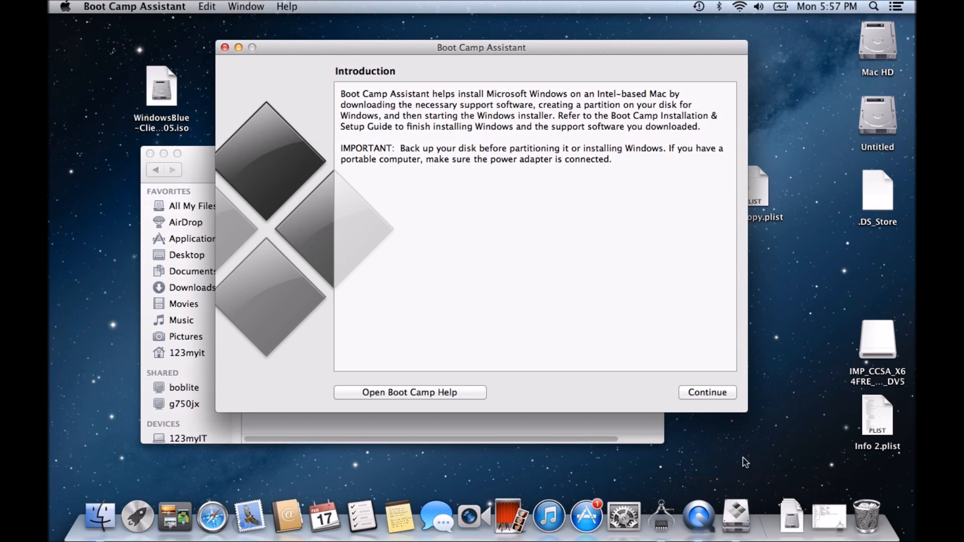
left_click(706, 393)
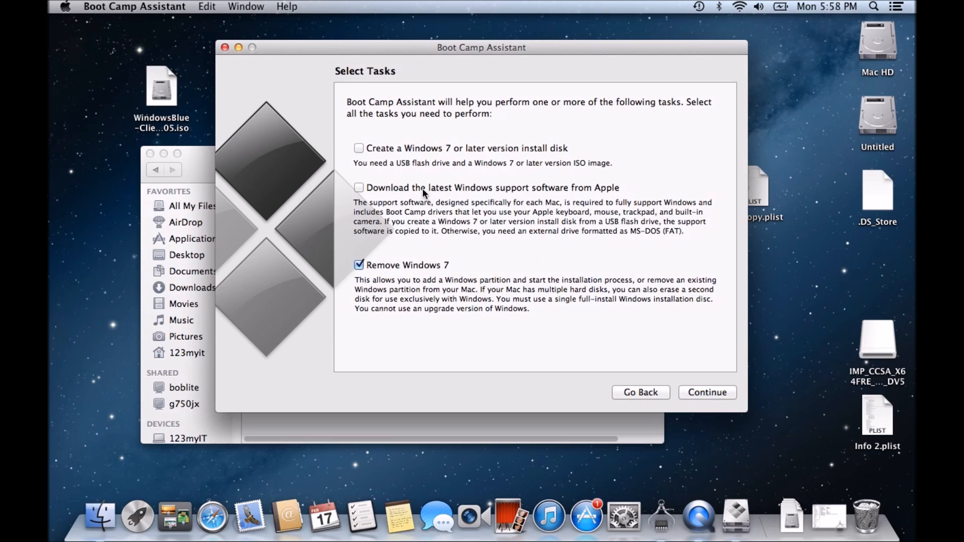
left_click(358, 149)
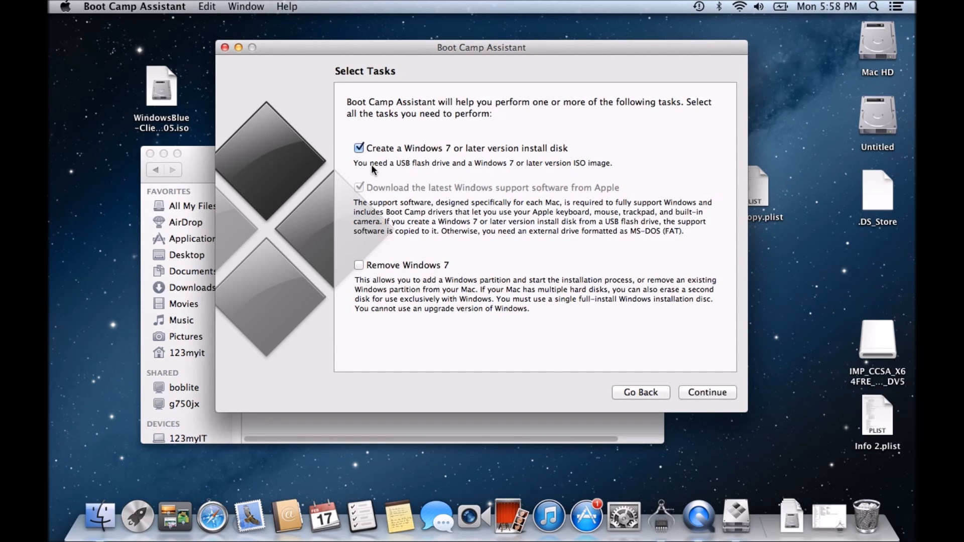
mouse_move(706, 393)
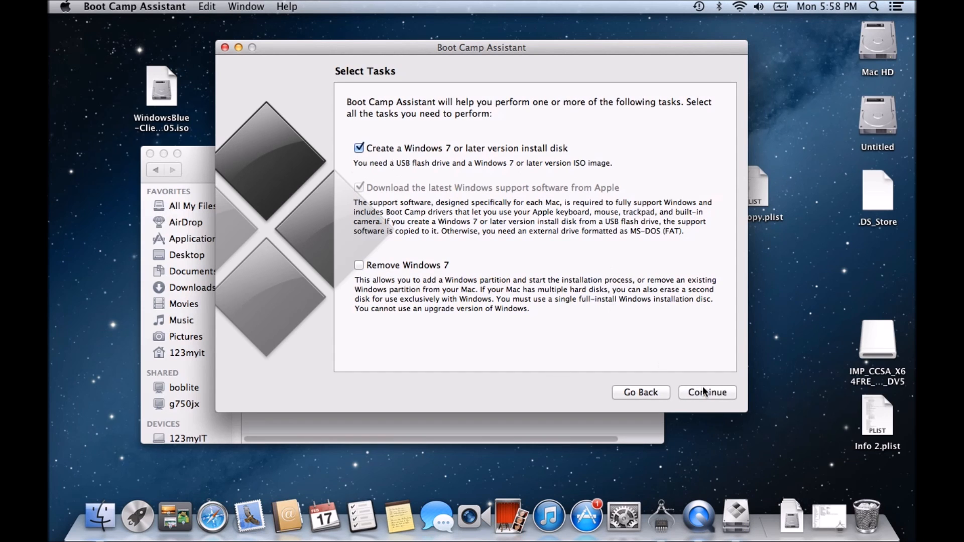
left_click(706, 392)
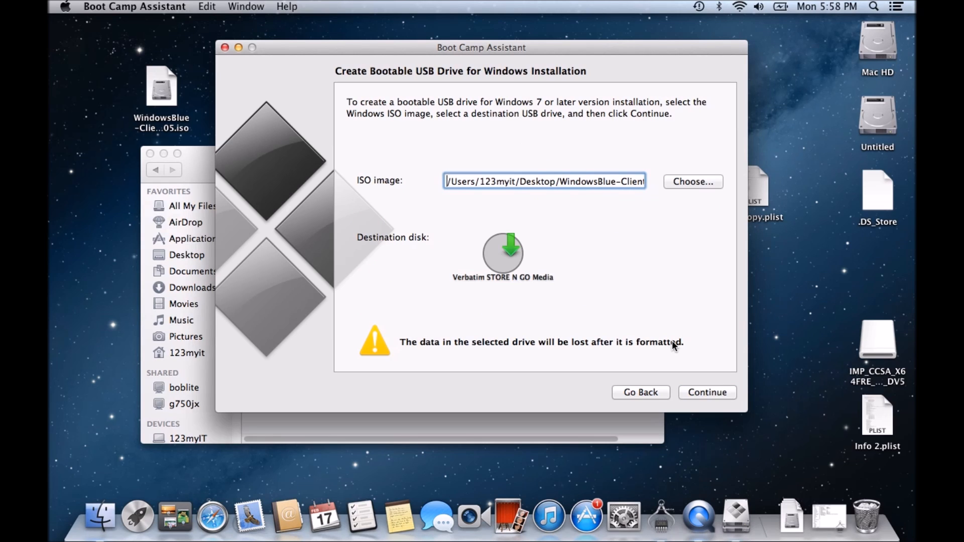
mouse_move(504, 78)
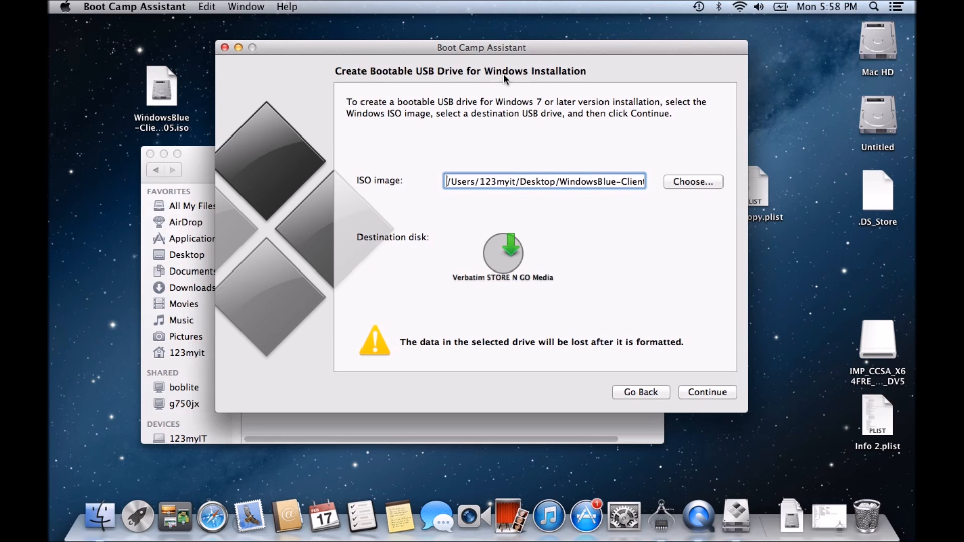
mouse_move(582, 194)
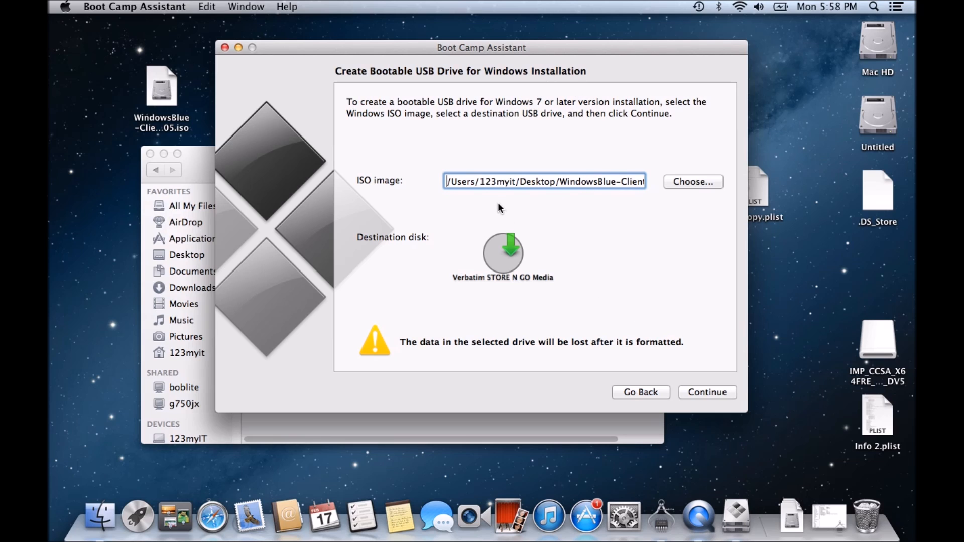
mouse_move(502, 208)
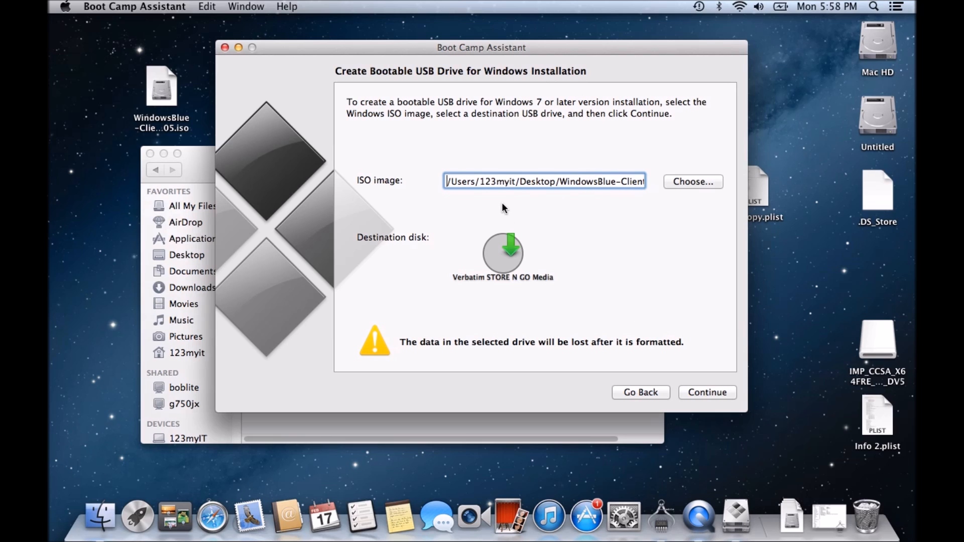
mouse_move(497, 198)
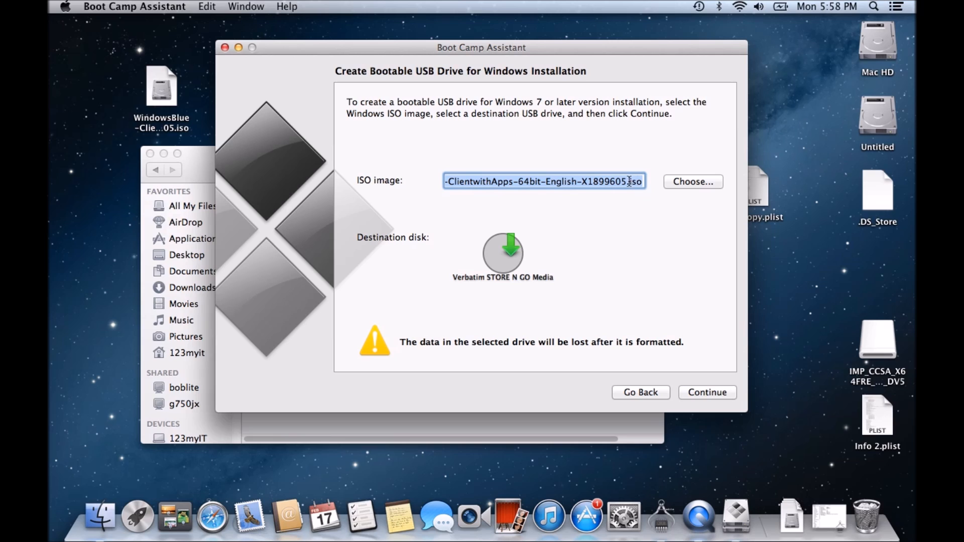
mouse_move(497, 256)
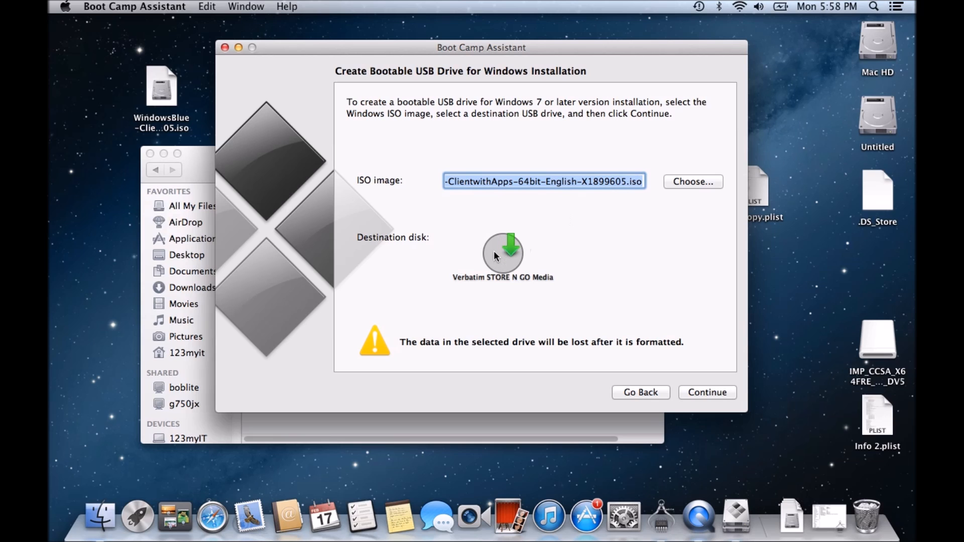
mouse_move(553, 292)
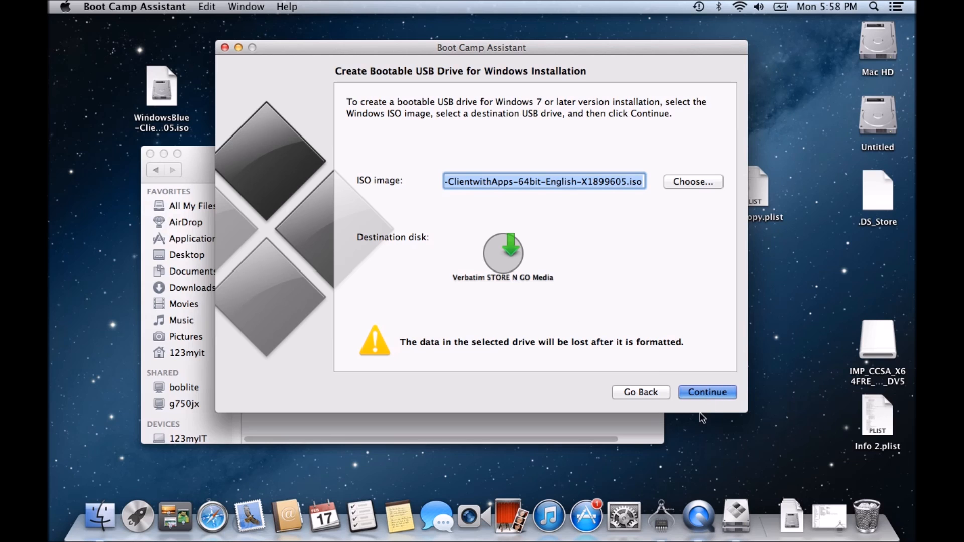
Start creating the bootable USB from the Windows ISO onto the Verbatim drive
left_click(706, 393)
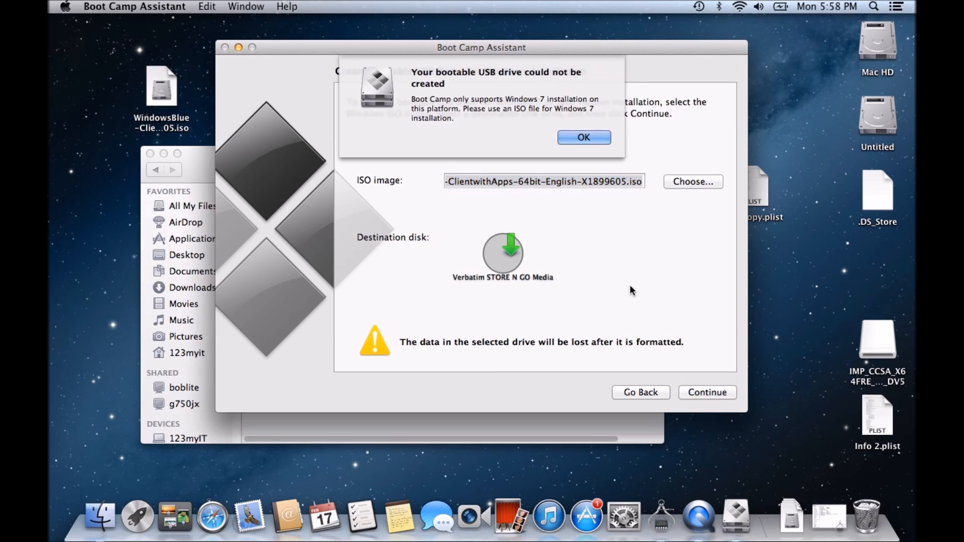
mouse_move(544, 80)
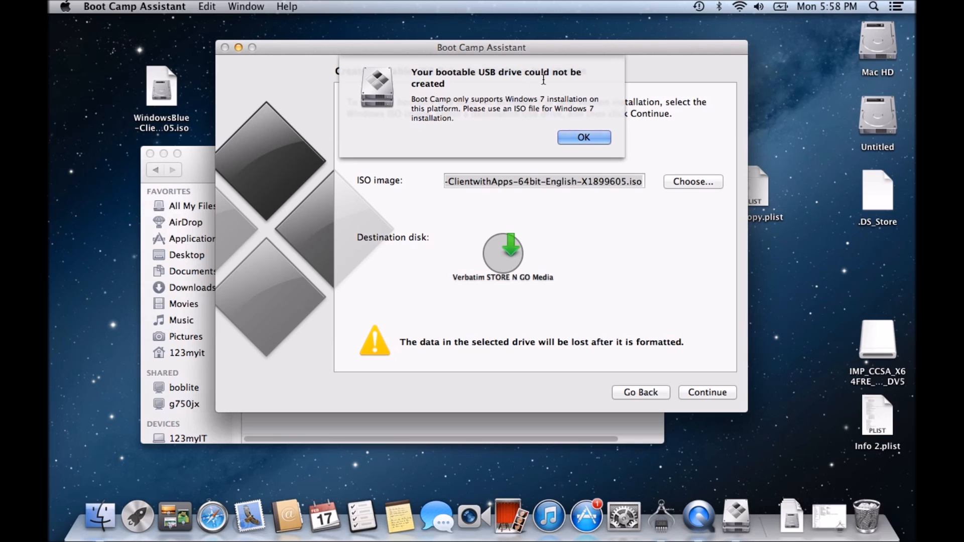
mouse_move(465, 101)
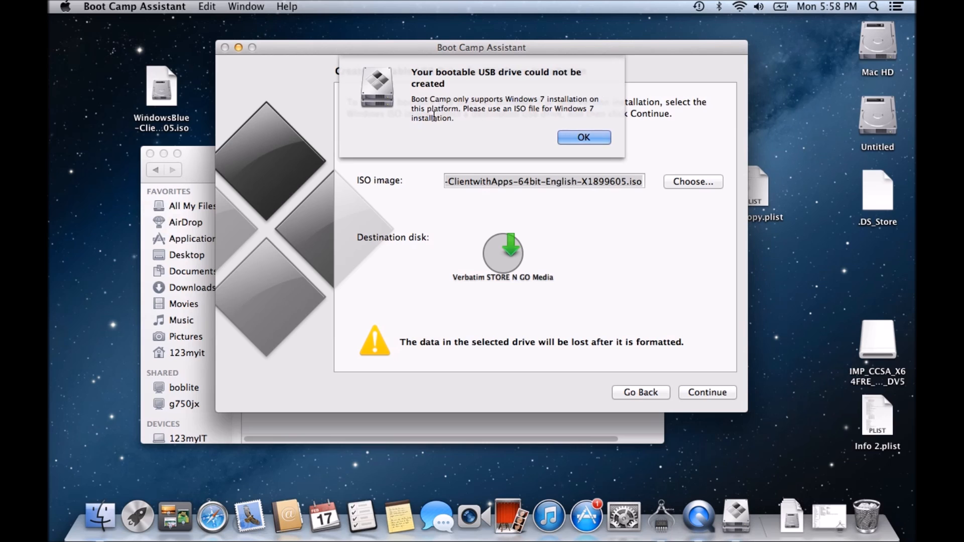
mouse_move(466, 115)
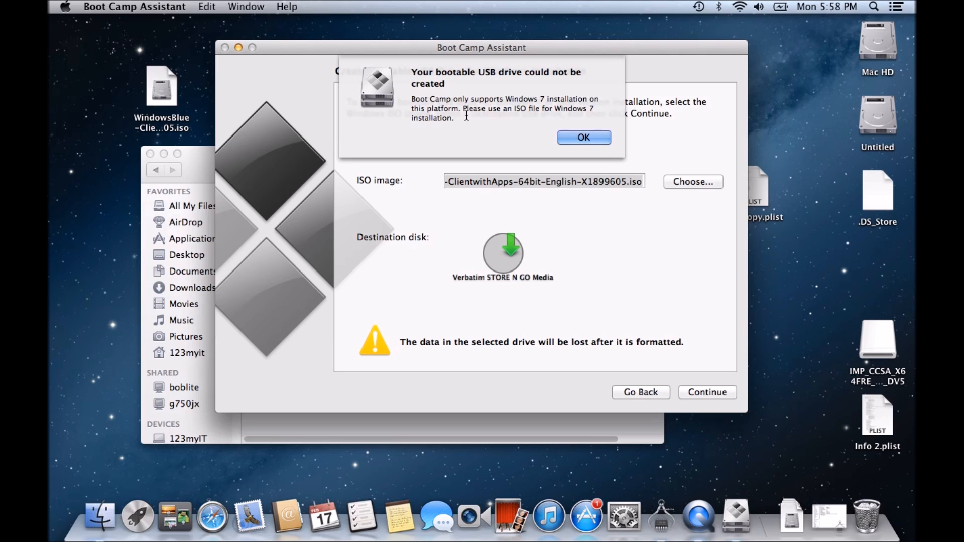
mouse_move(527, 108)
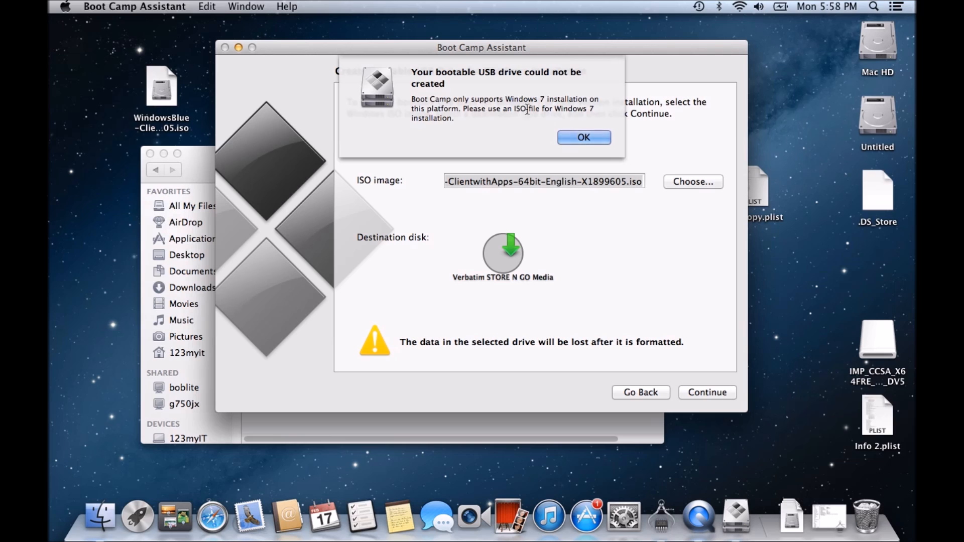
mouse_move(433, 70)
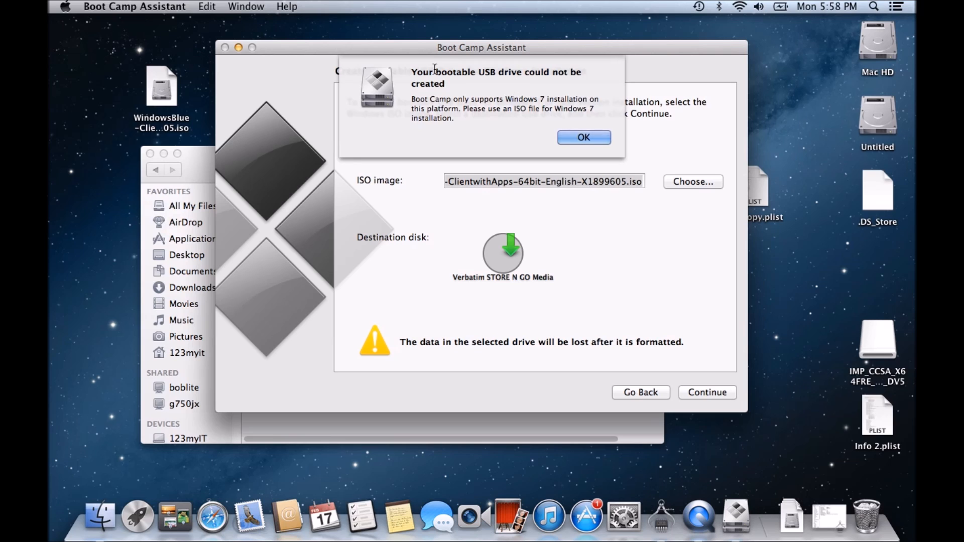
mouse_move(540, 102)
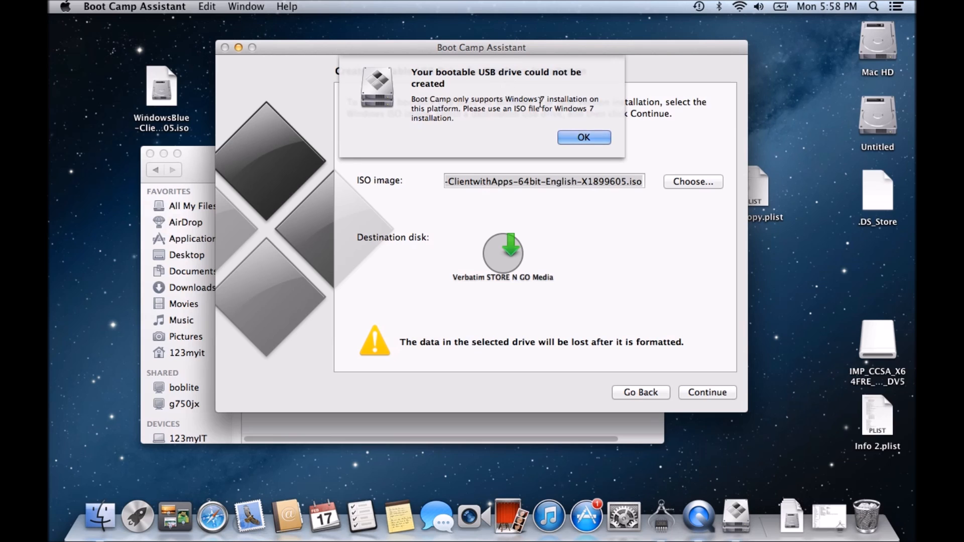
Dismiss the 'bootable USB drive could not be created' alert
left_click(583, 138)
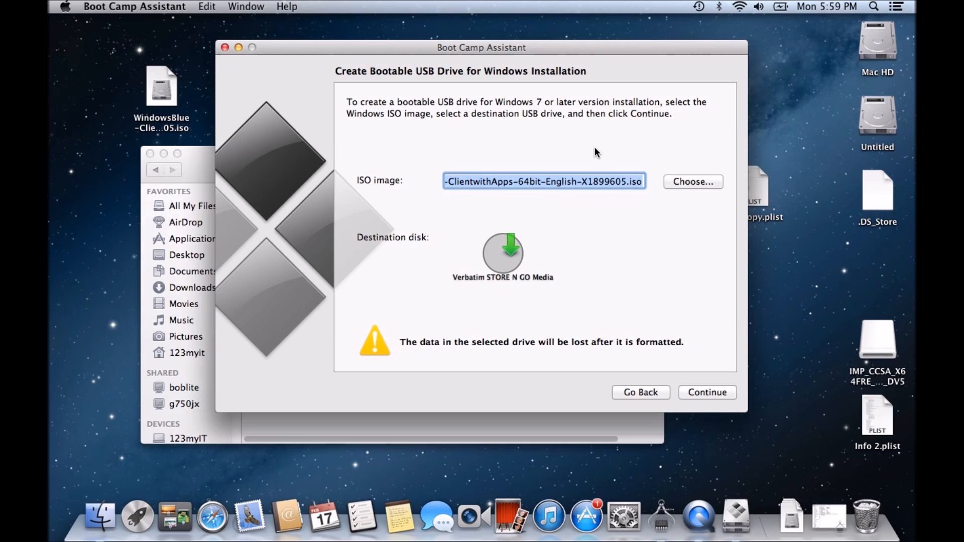
mouse_move(648, 394)
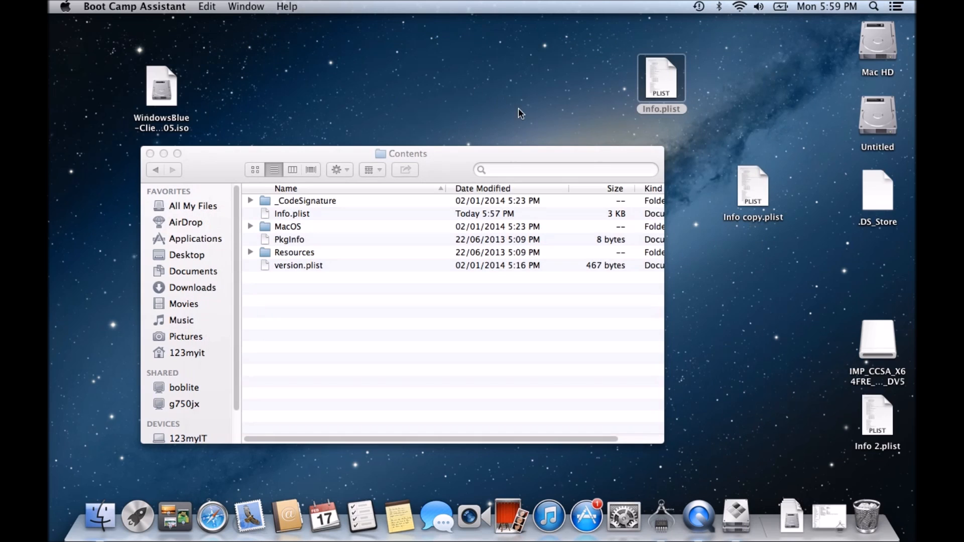
mouse_move(634, 96)
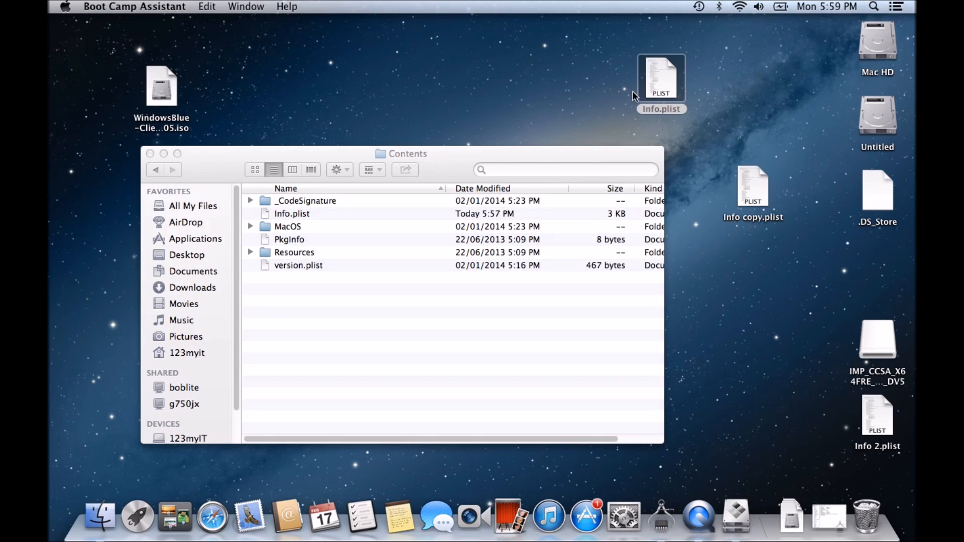
mouse_move(665, 86)
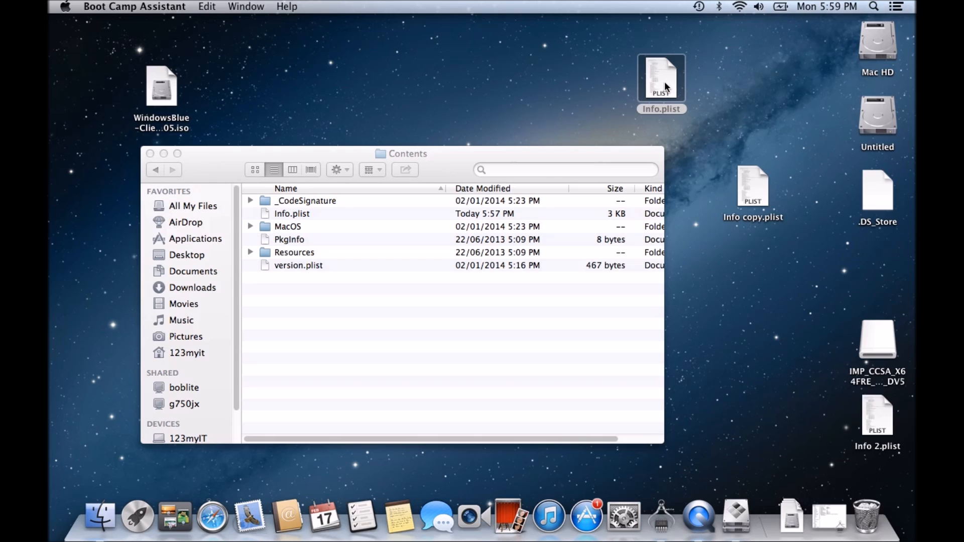
Reopen the desktop Info.plist in TextEdit and scroll to USBBootSupportedModels
right_click(661, 80)
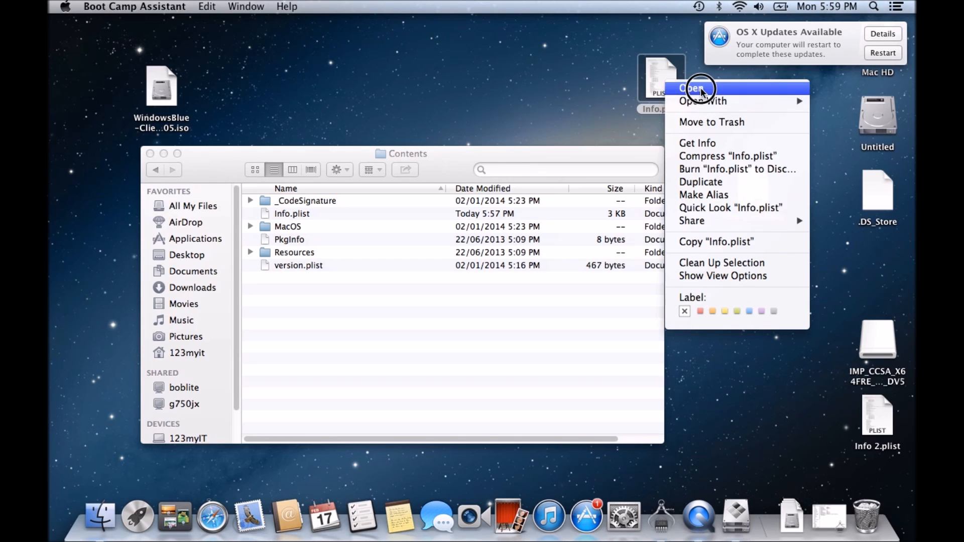
left_click(695, 89)
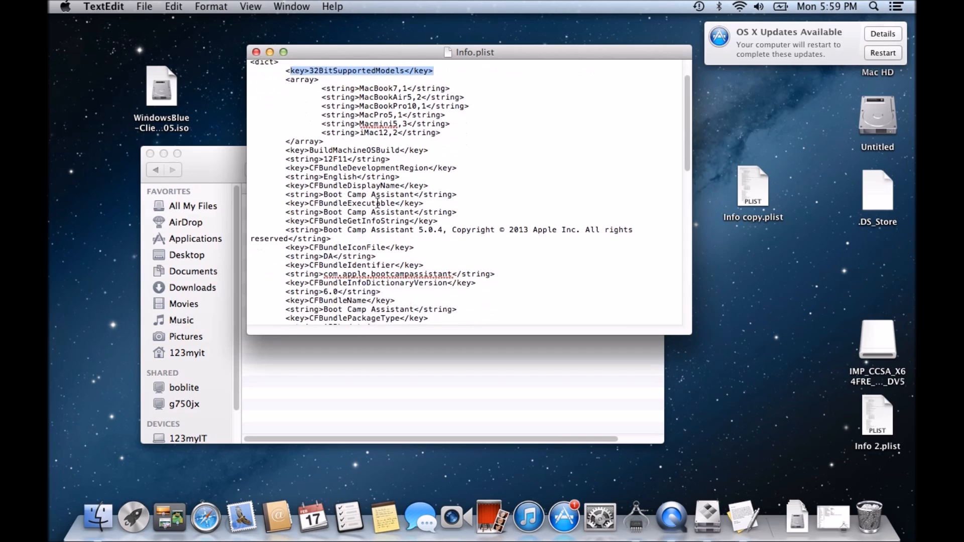
scroll("down", 3)
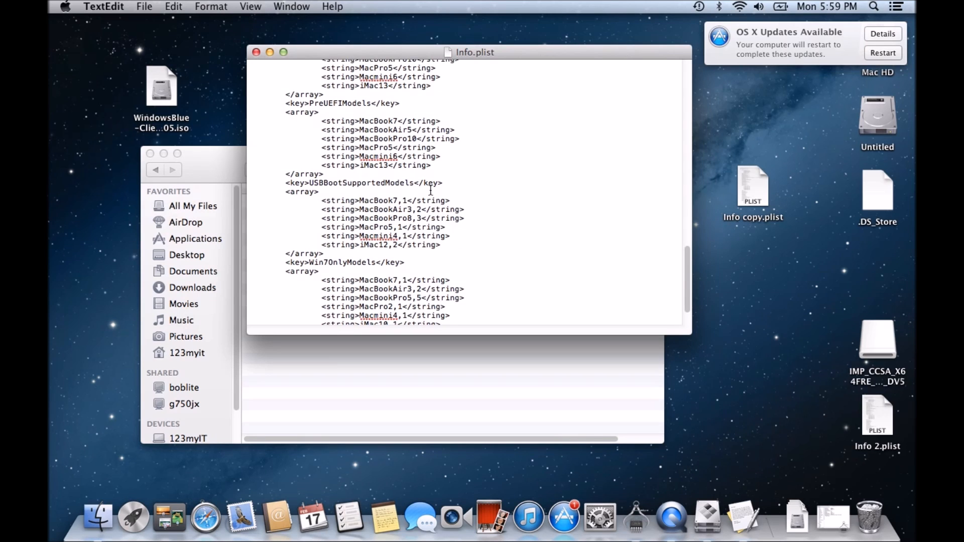
mouse_move(342, 204)
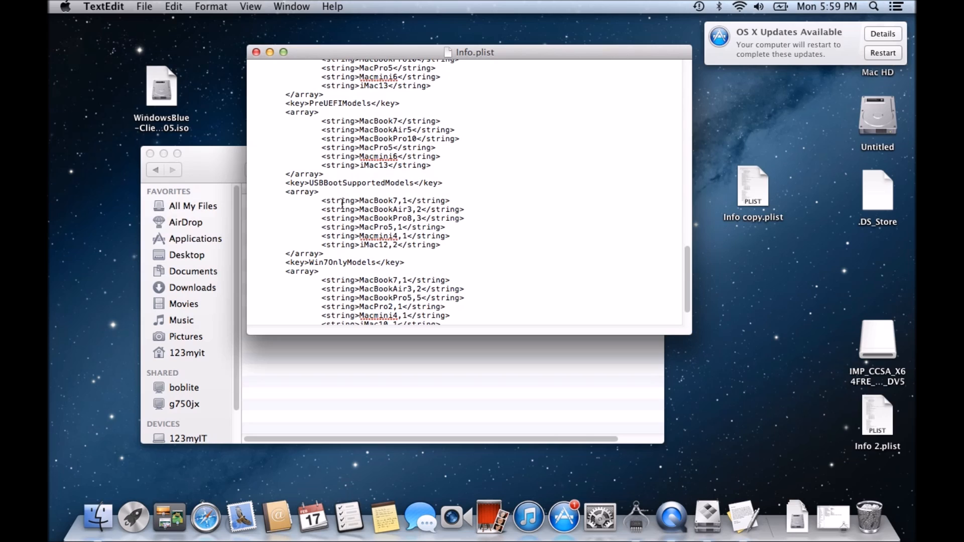
mouse_move(398, 185)
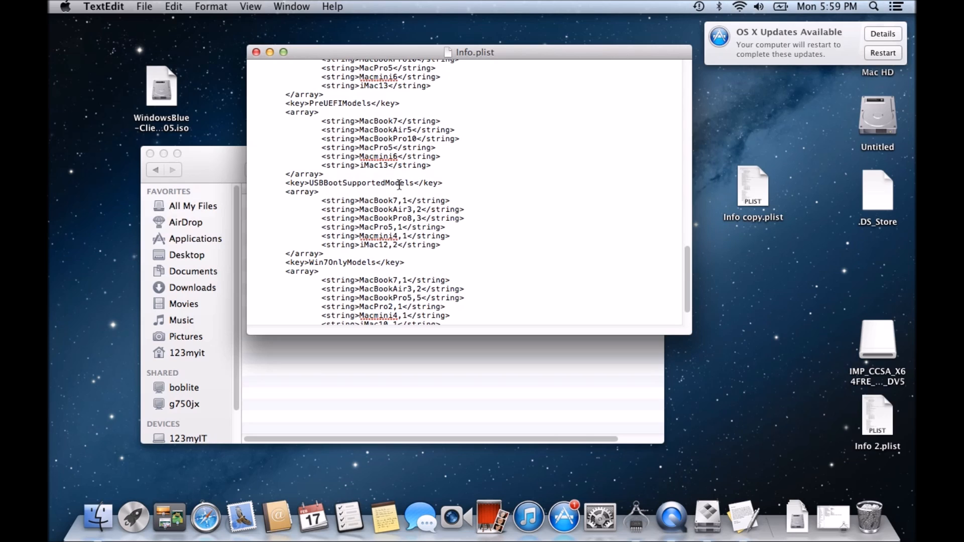
mouse_move(518, 194)
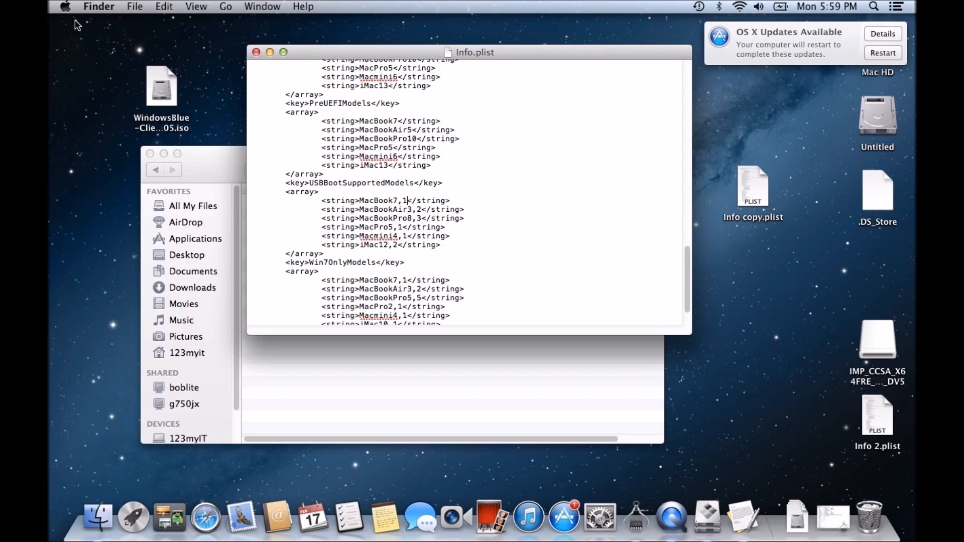
left_click(66, 7)
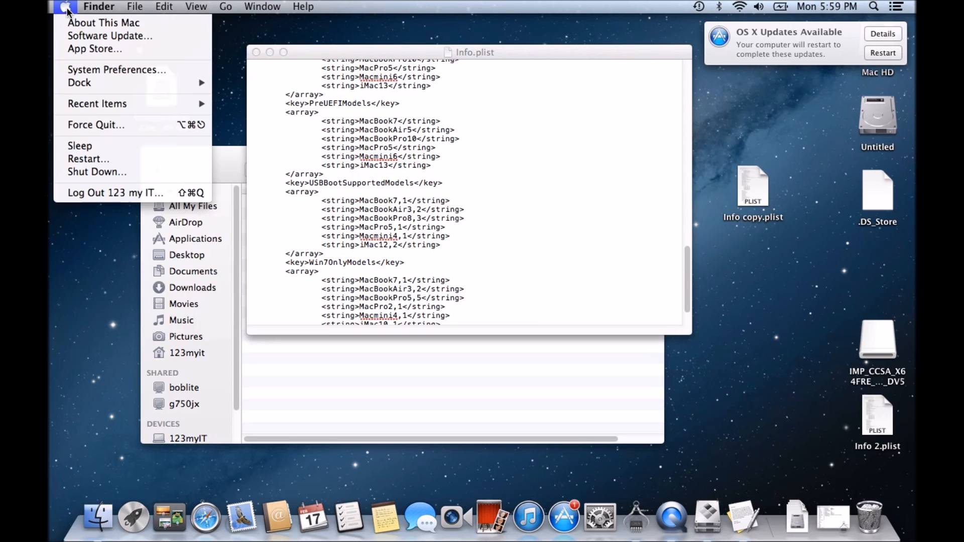
mouse_move(103, 23)
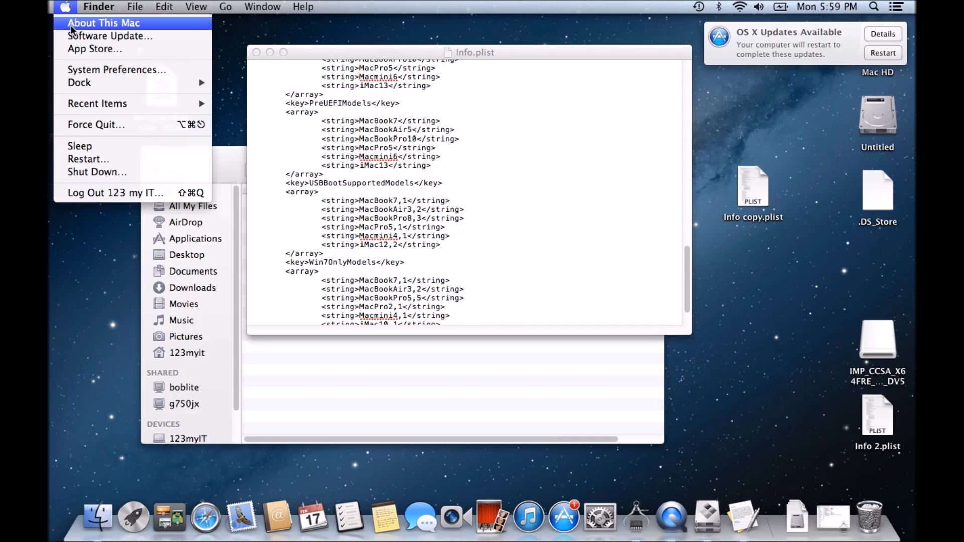
left_click(103, 23)
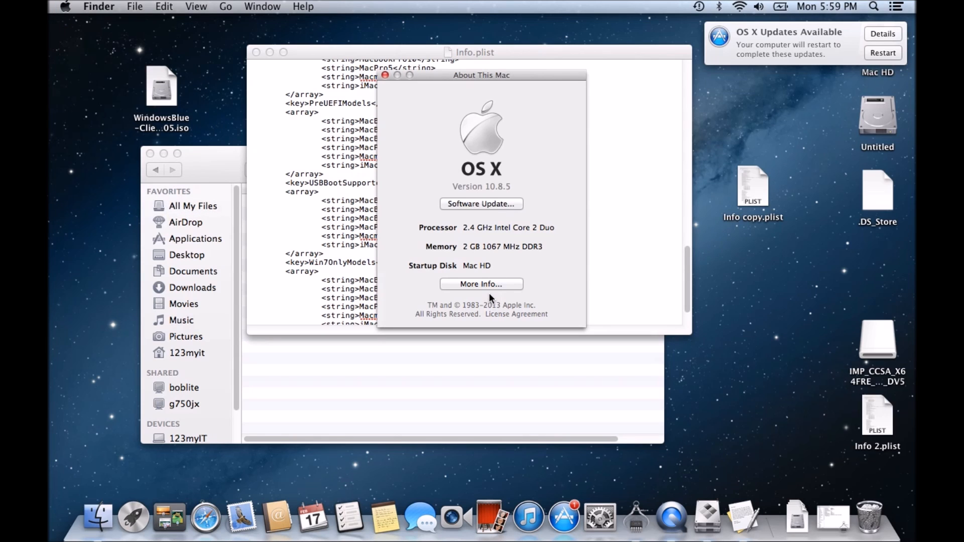
left_click(481, 283)
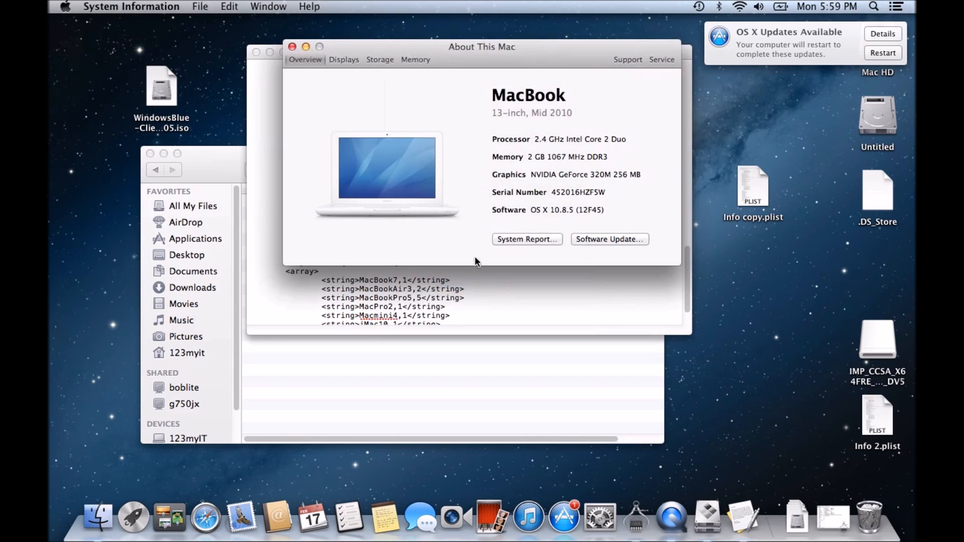
mouse_move(532, 163)
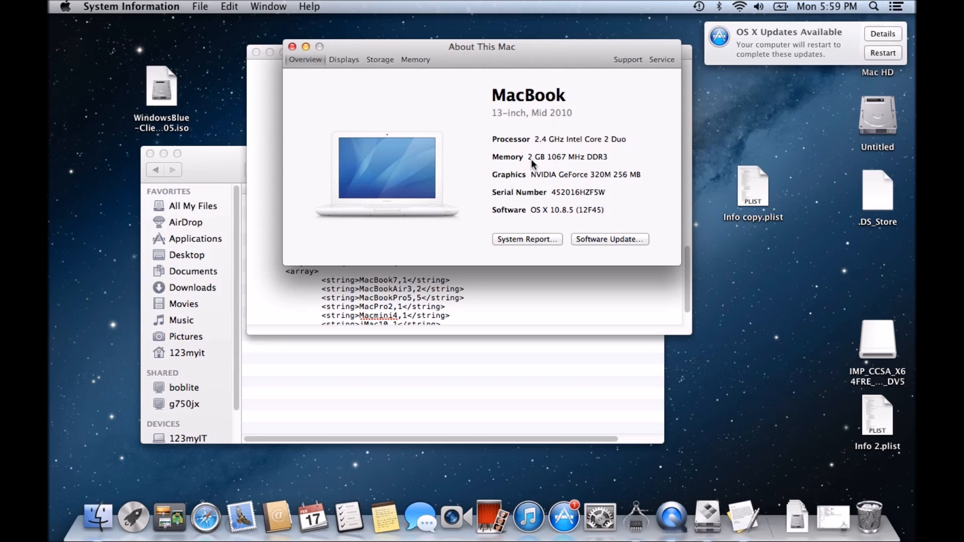
mouse_move(532, 241)
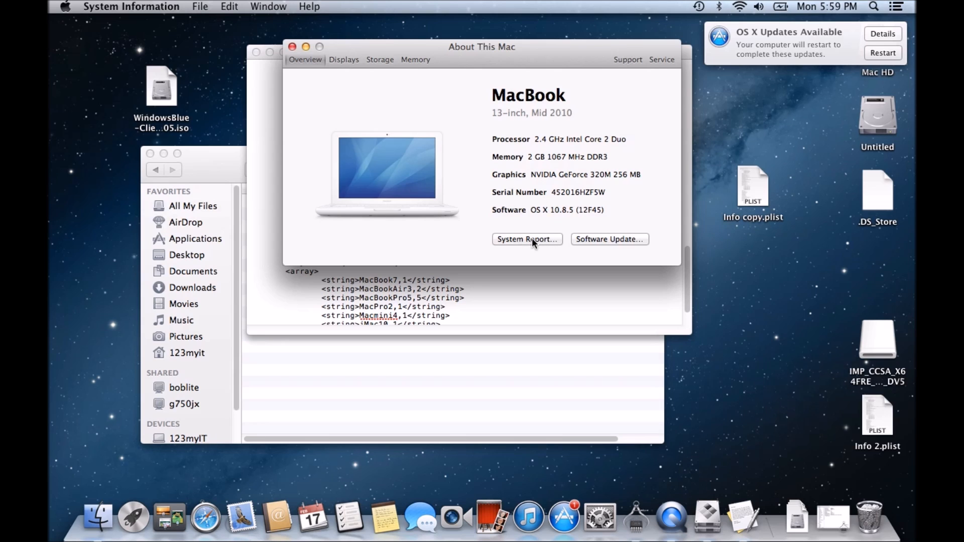
left_click(525, 238)
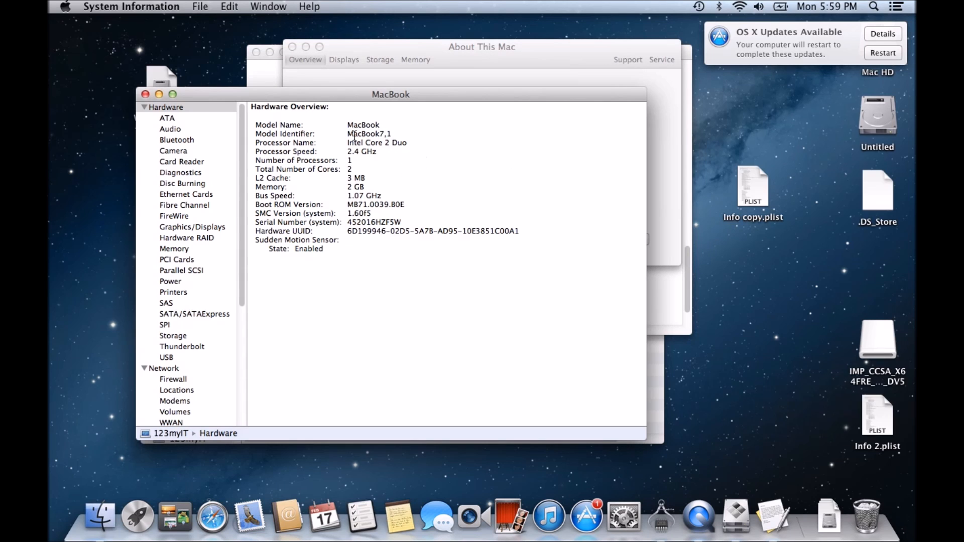
double_click(368, 133)
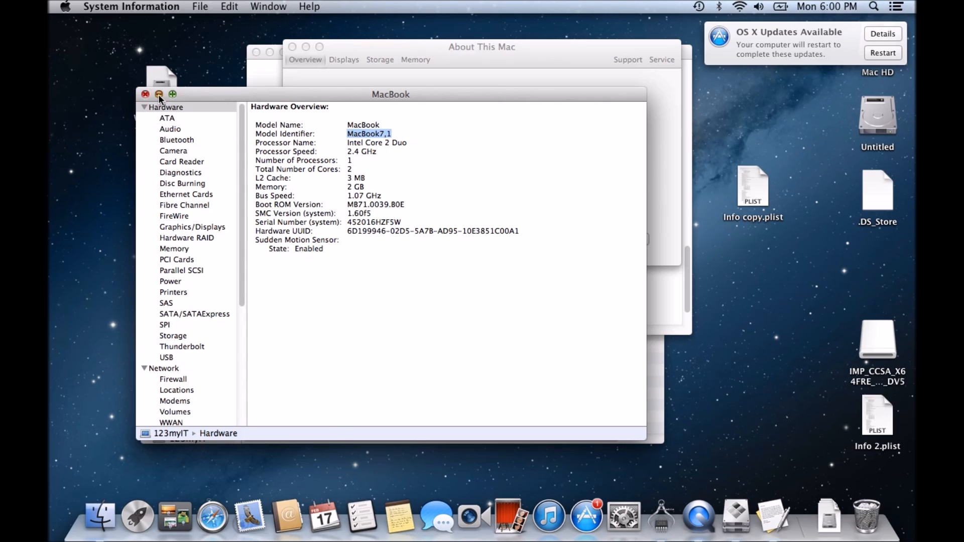
left_click(146, 95)
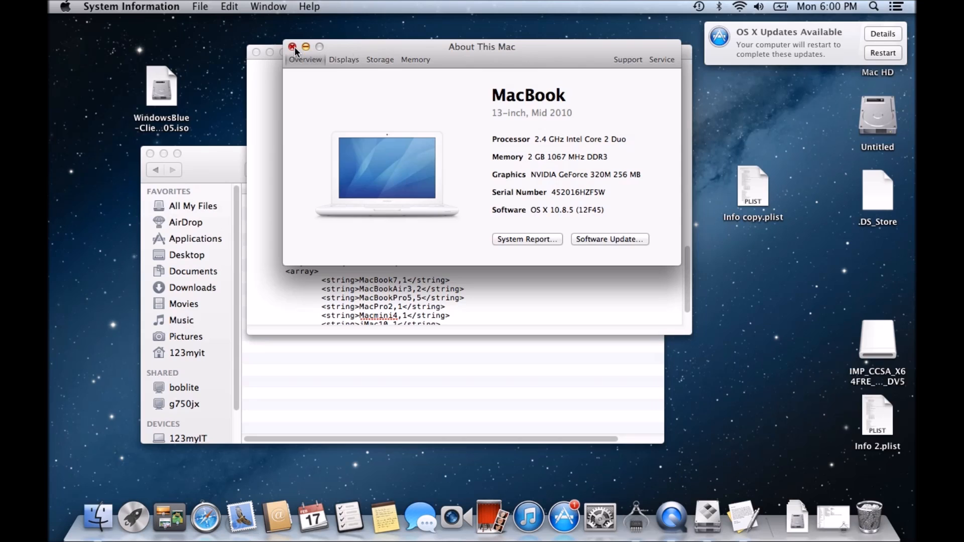
left_click(292, 48)
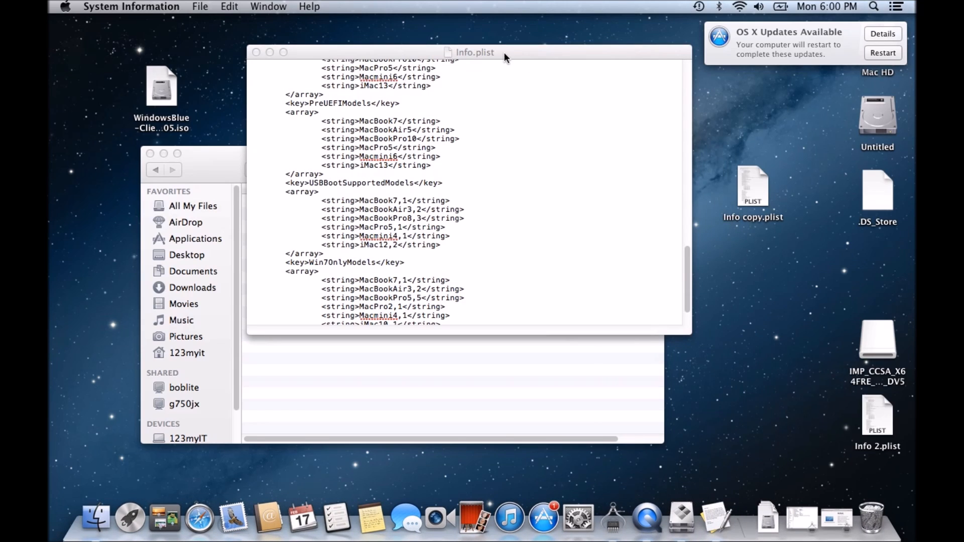
mouse_move(405, 206)
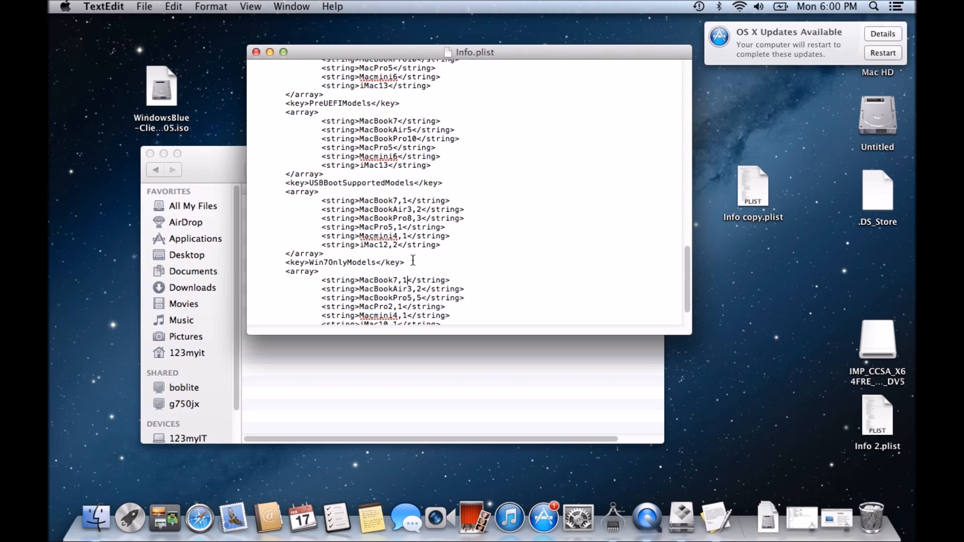
double_click(373, 121)
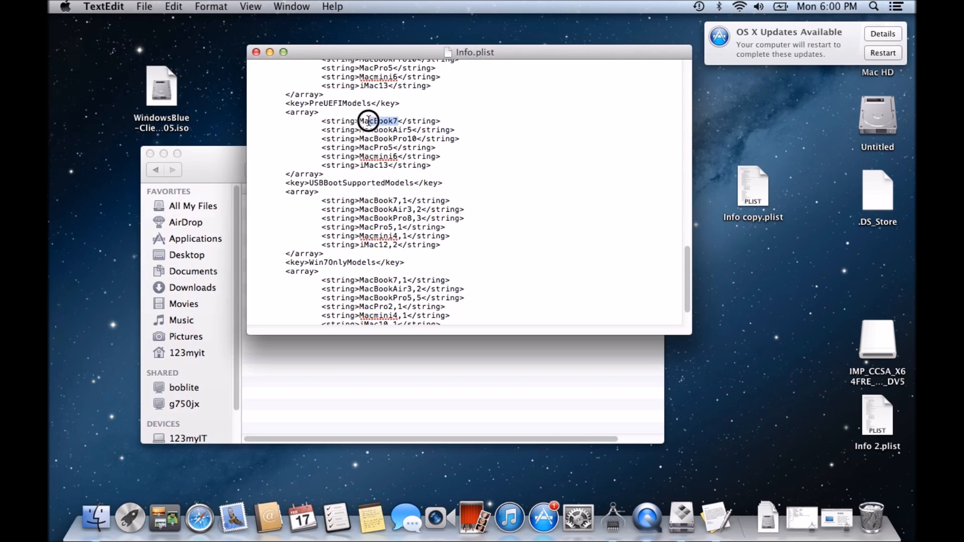
scroll("down", 3)
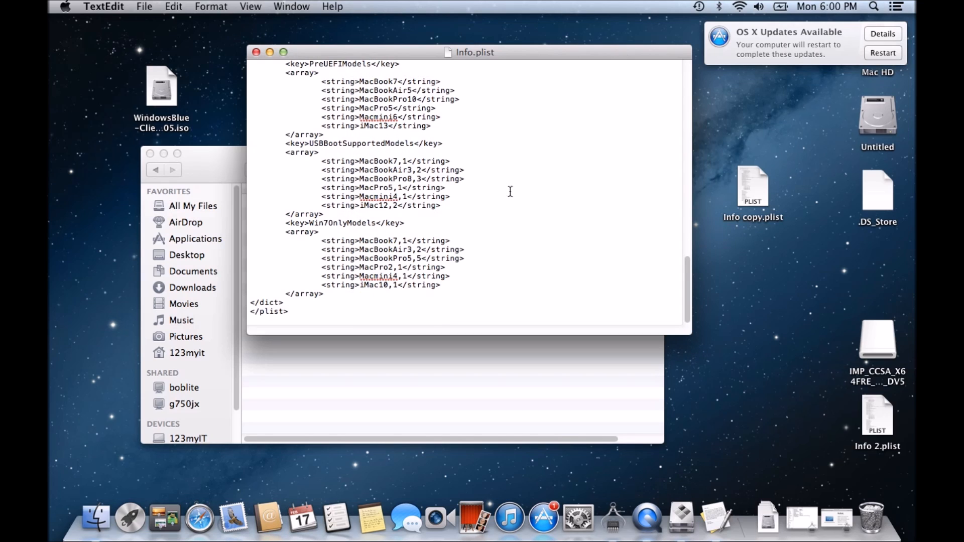
scroll("up", 3)
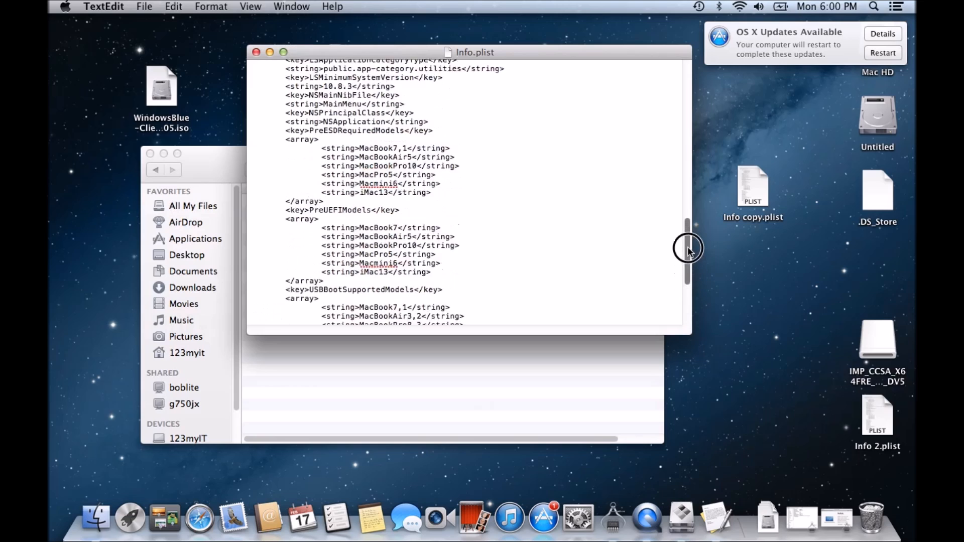
scroll("up", 3)
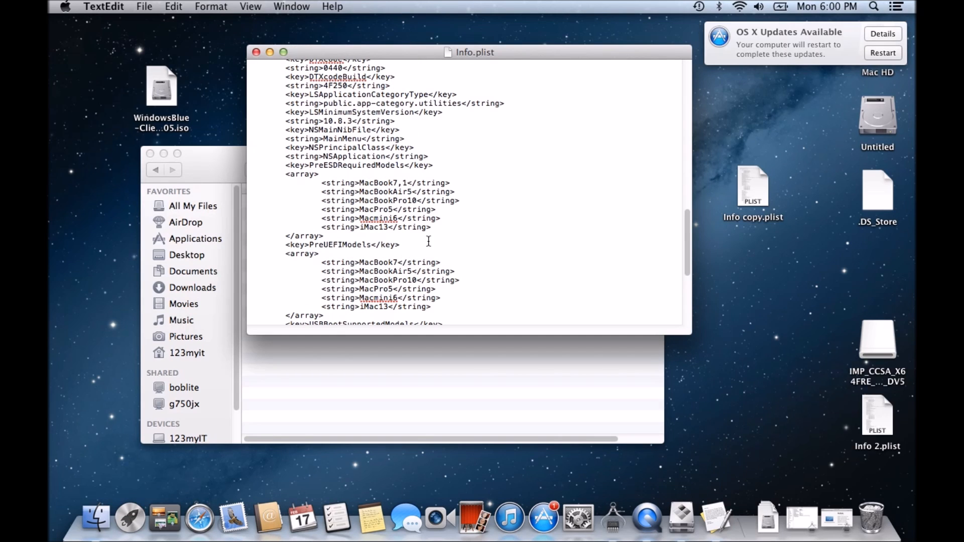
mouse_move(251, 53)
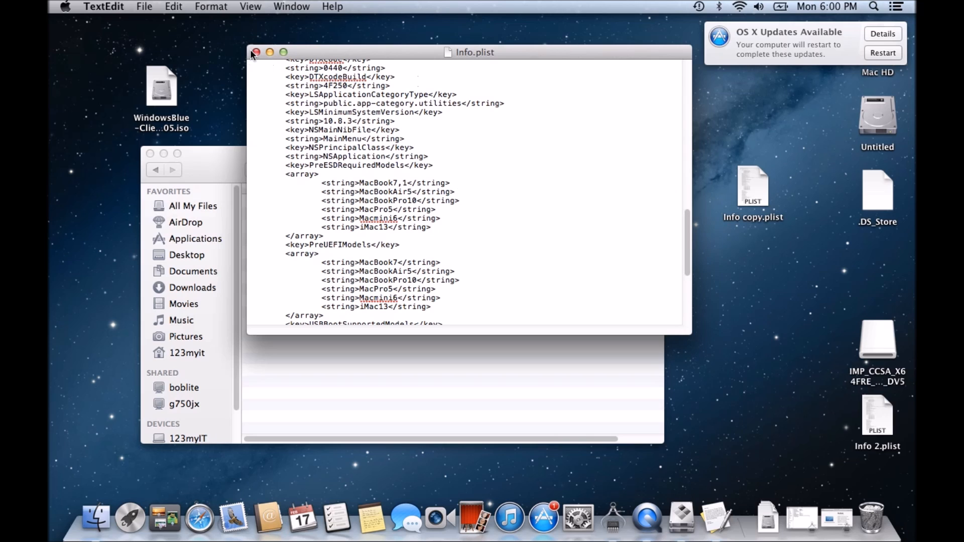
left_click(256, 51)
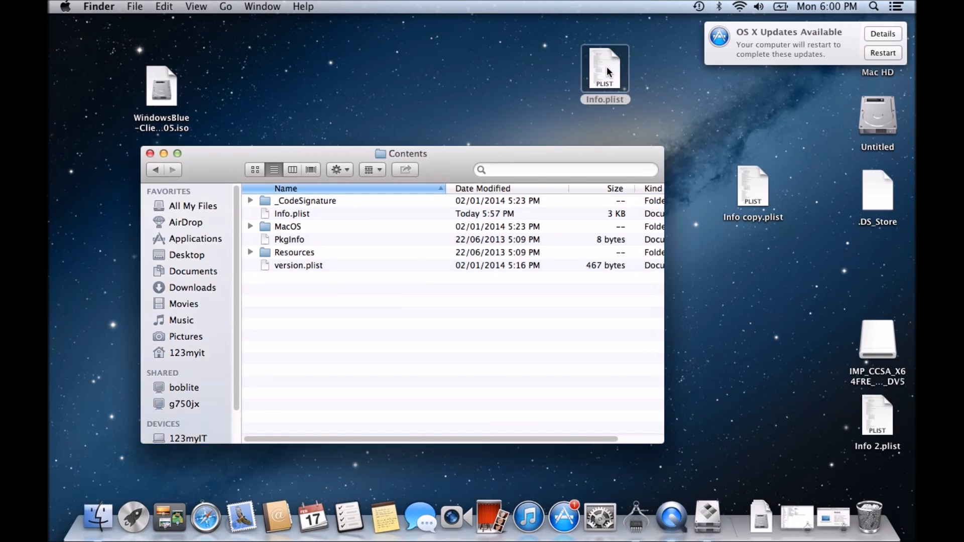
Bring up the context menu for the edited Info.plist on the desktop
right_click(604, 67)
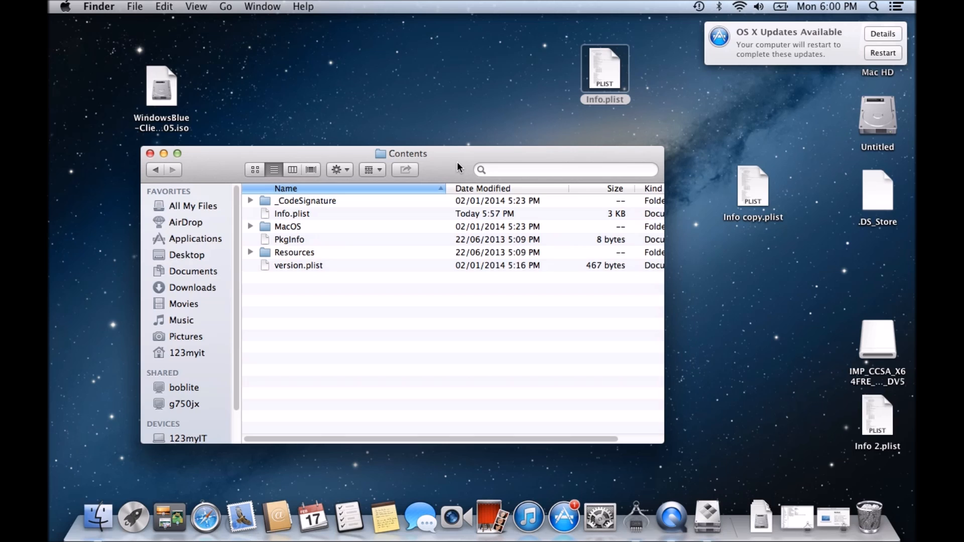
mouse_move(518, 362)
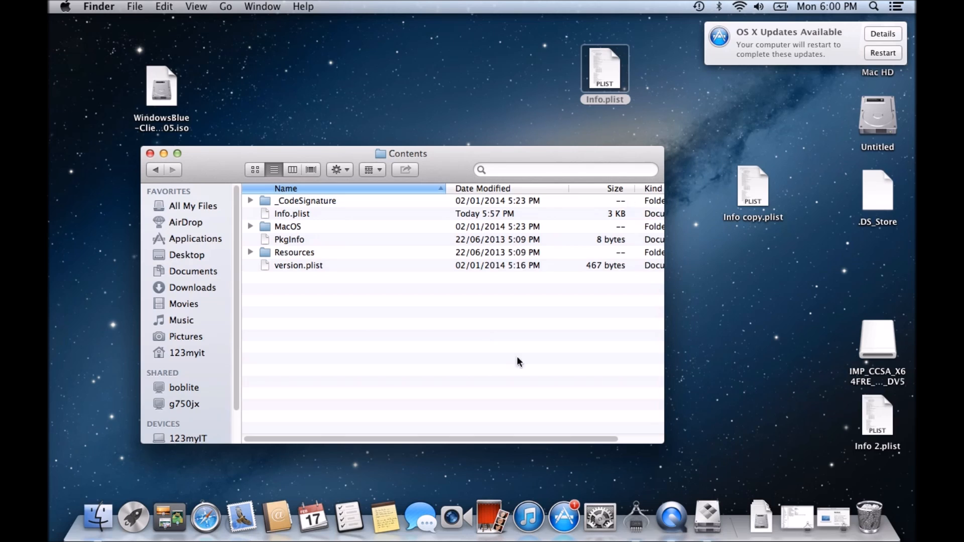